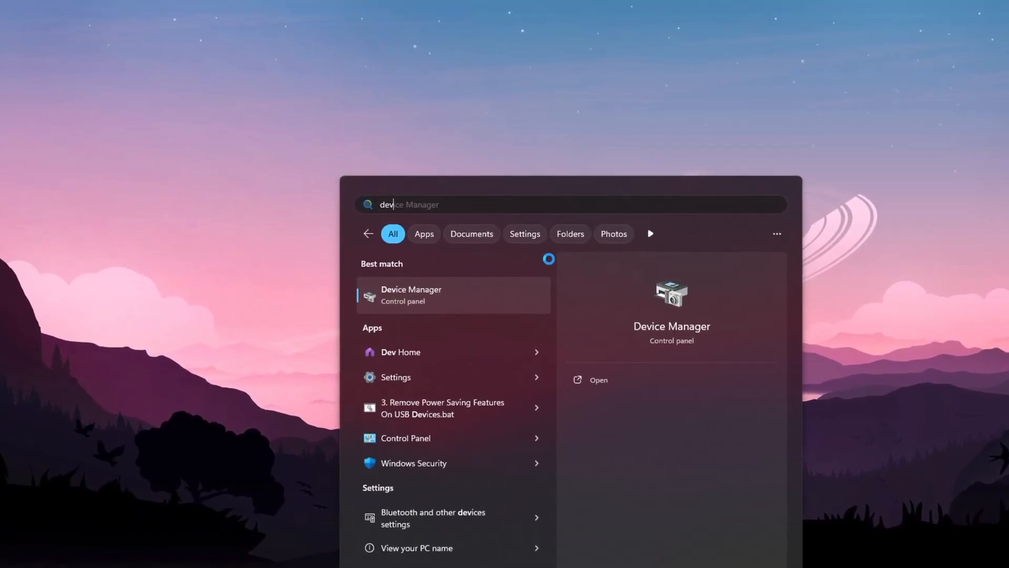
Open Device Manager from the Windows Search results
{"action": "left_click", "coordinate": [411, 295]}
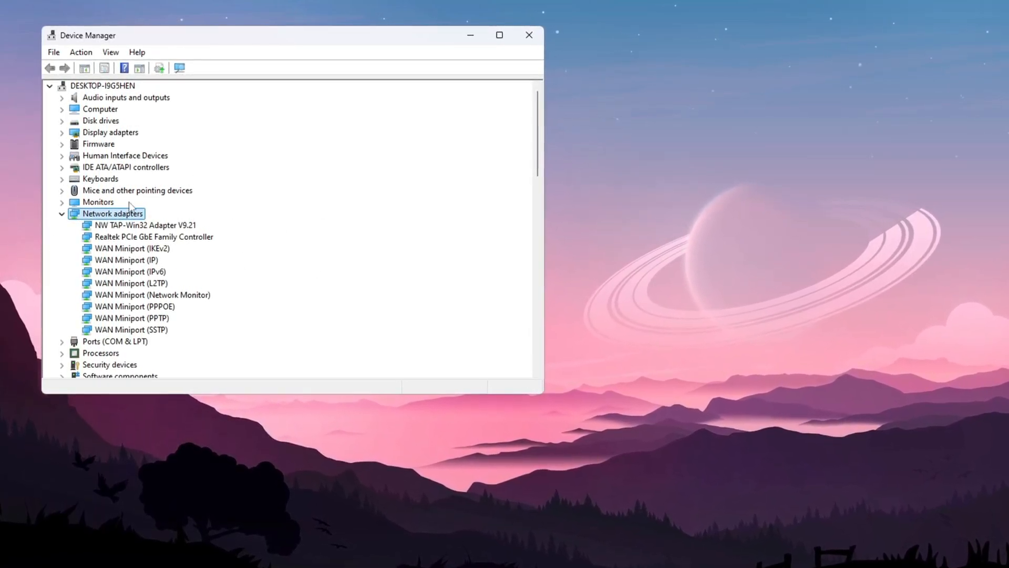
Search automatically for a newer Realtek PCIe GbE driver; the best one is already installed
{"action": "right_click", "coordinate": [132, 240]}
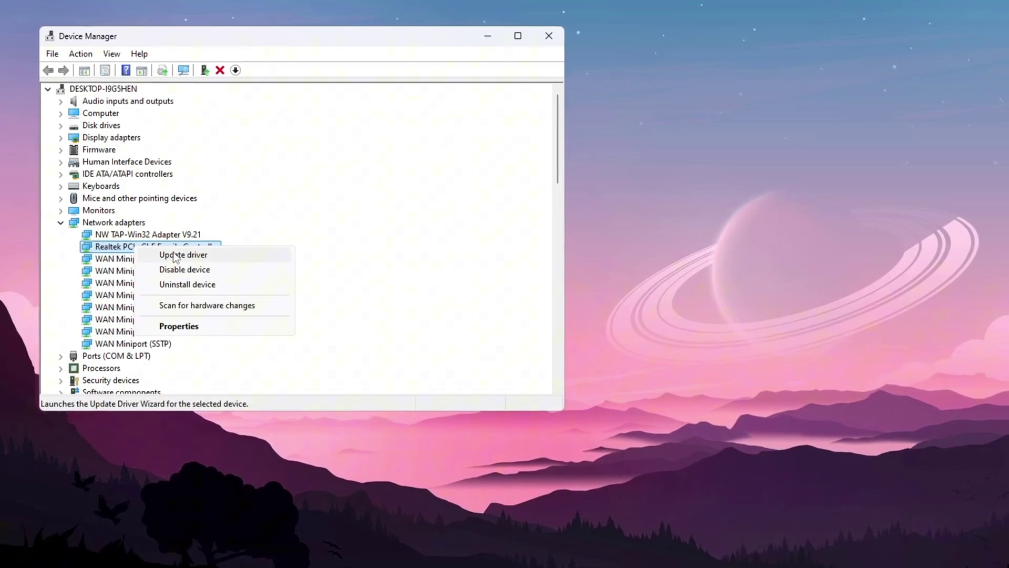
{"action": "left_click", "coordinate": [183, 255]}
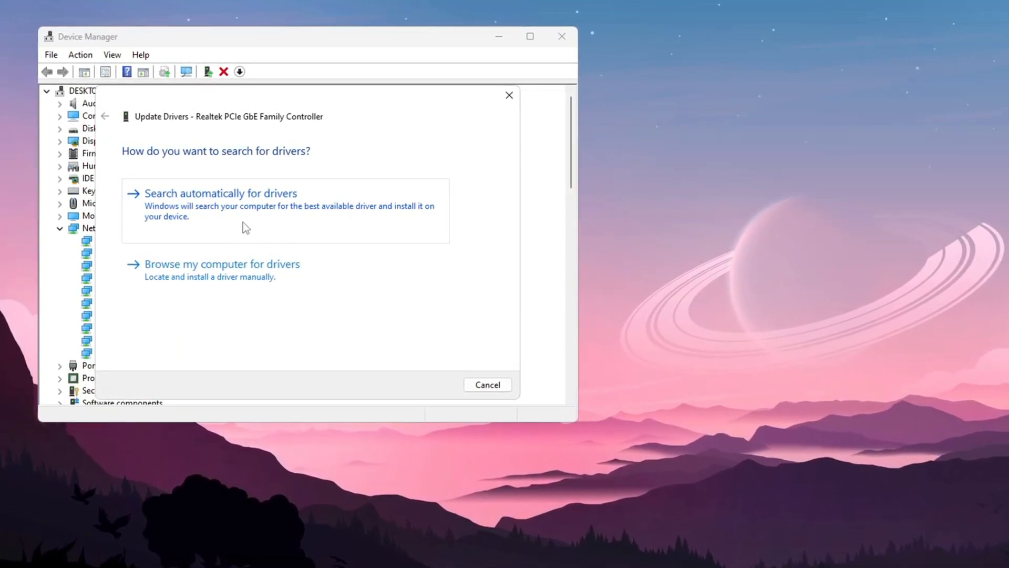
{"action": "left_click", "coordinate": [221, 193]}
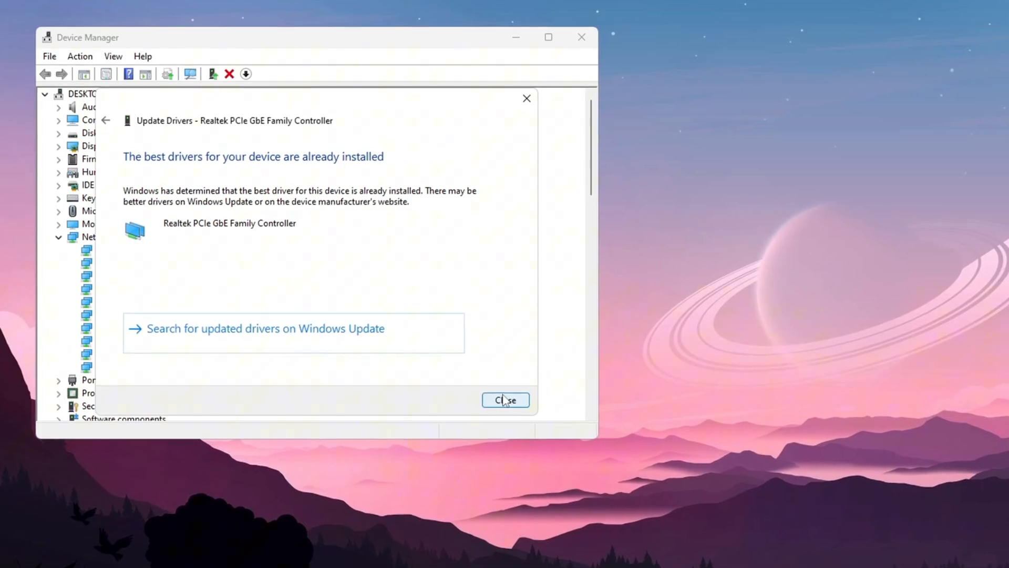
{"action": "left_click", "coordinate": [506, 400]}
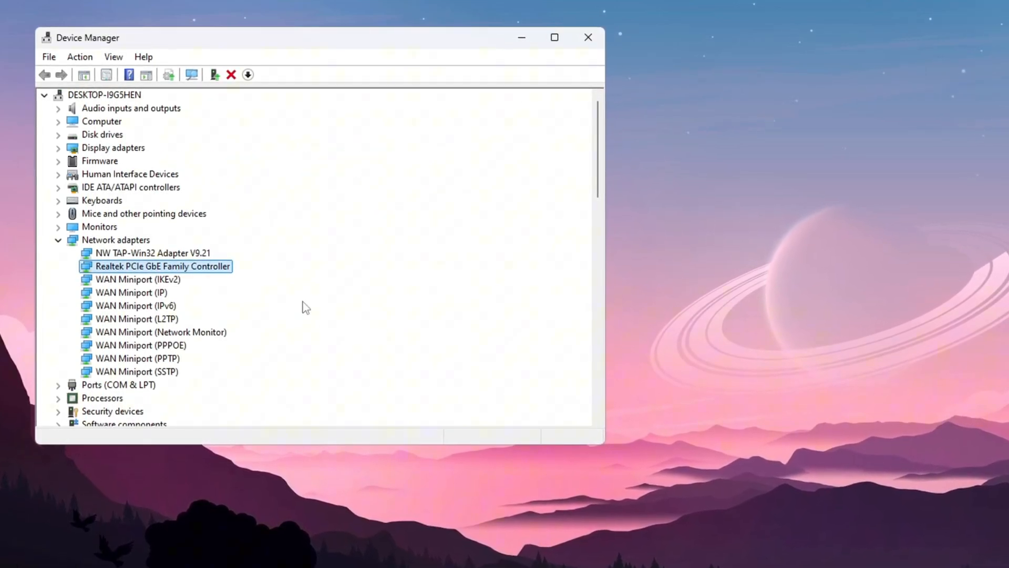
Untick 'Allow the computer to turn off this device' for the Realtek adapter, then close Device Manager
{"action": "right_click", "coordinate": [154, 266]}
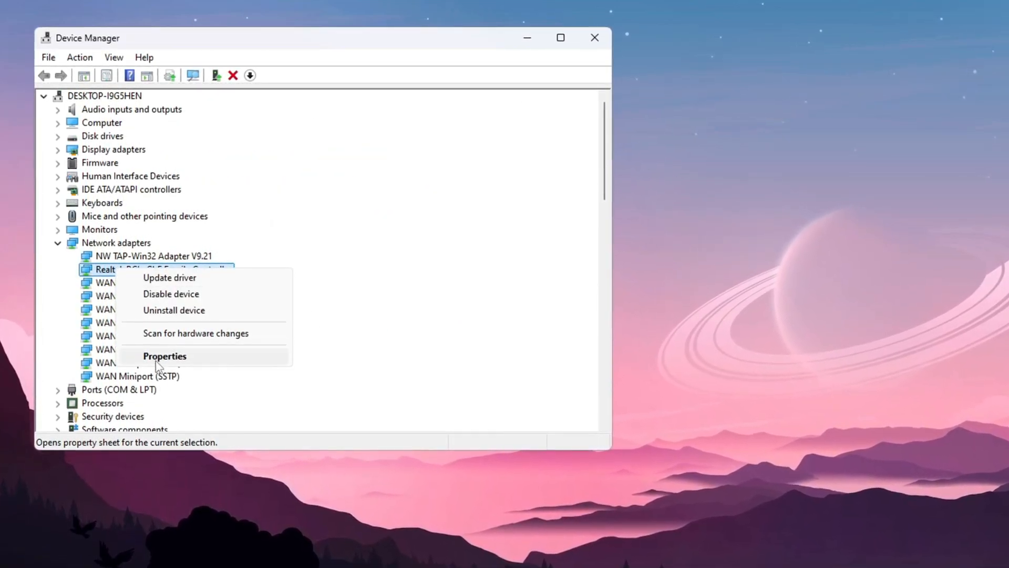
{"action": "left_click", "coordinate": [165, 356]}
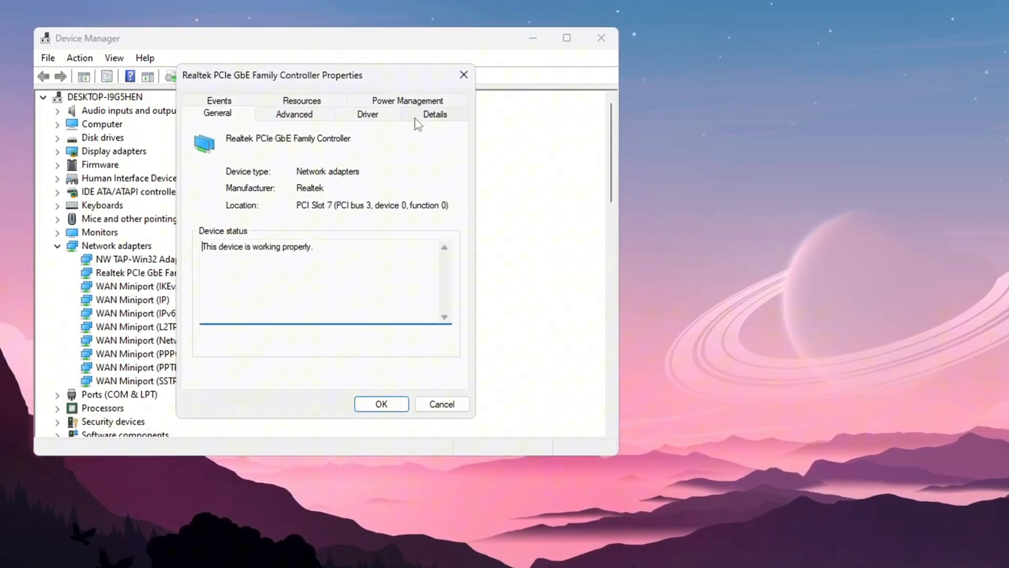
{"action": "left_click", "coordinate": [407, 100]}
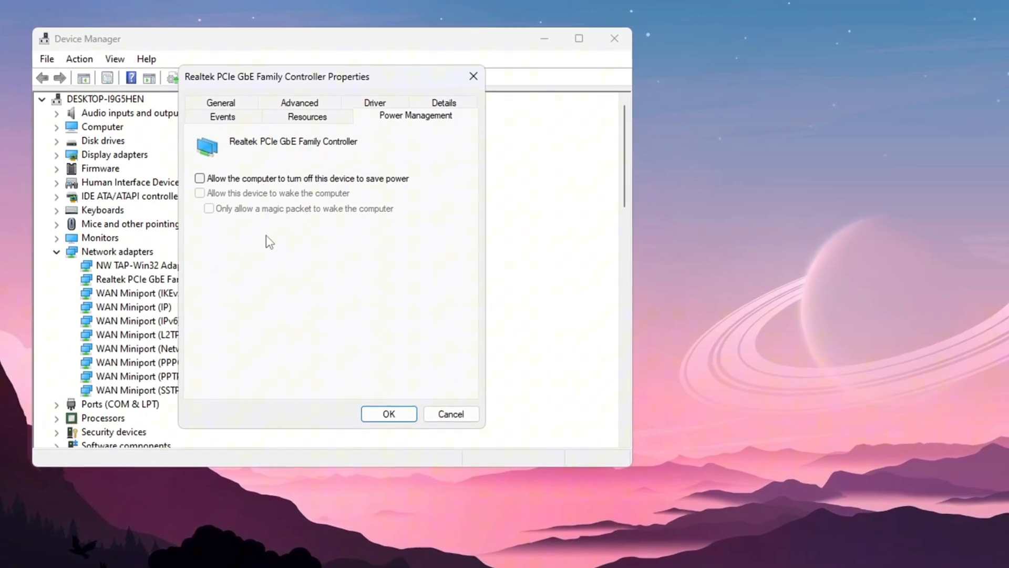
{"action": "left_click", "coordinate": [298, 102]}
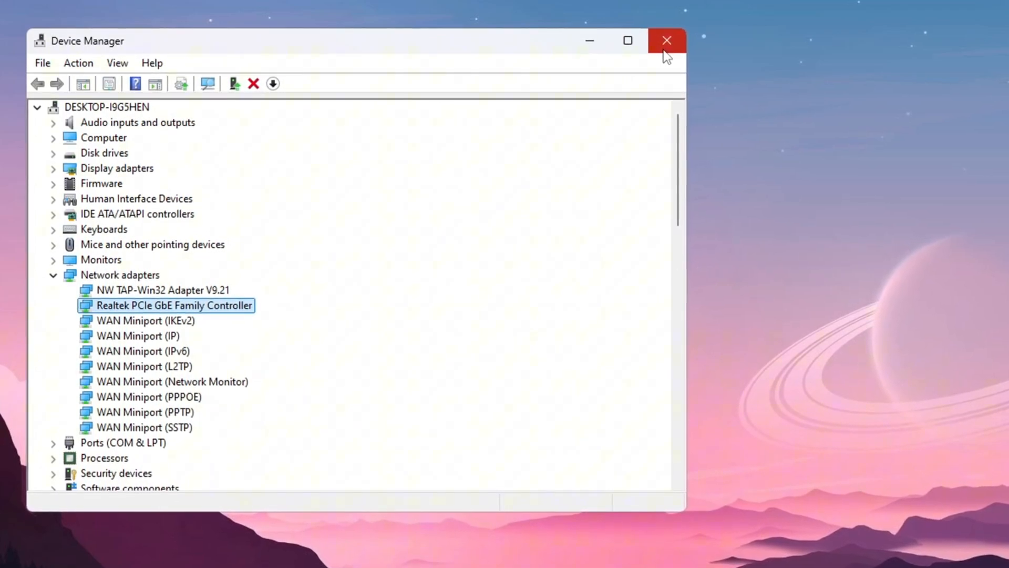
{"action": "left_click", "coordinate": [668, 40]}
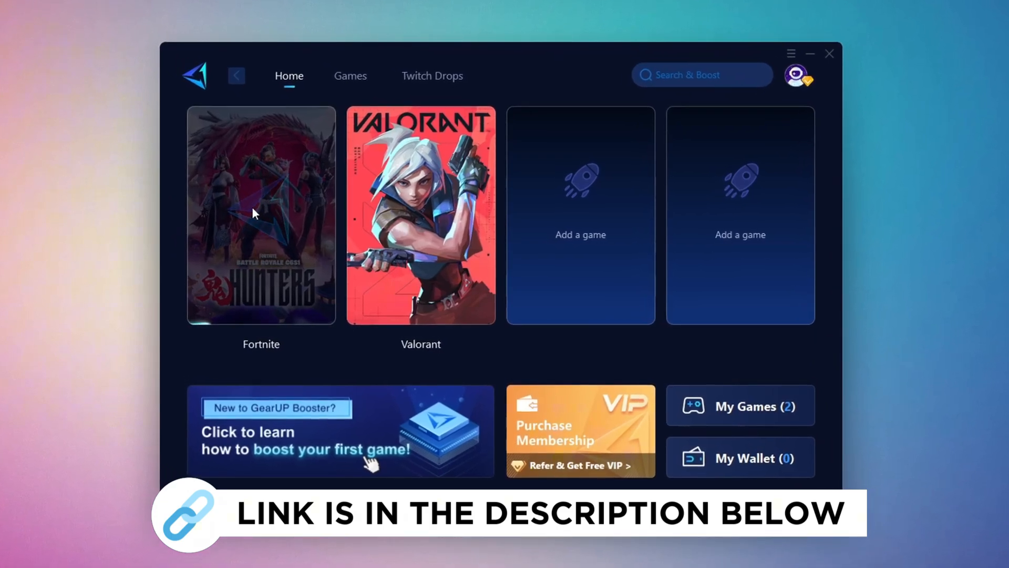
Browse the Fortnite tile in GearUP Booster's game library
{"action": "left_click", "coordinate": [350, 76]}
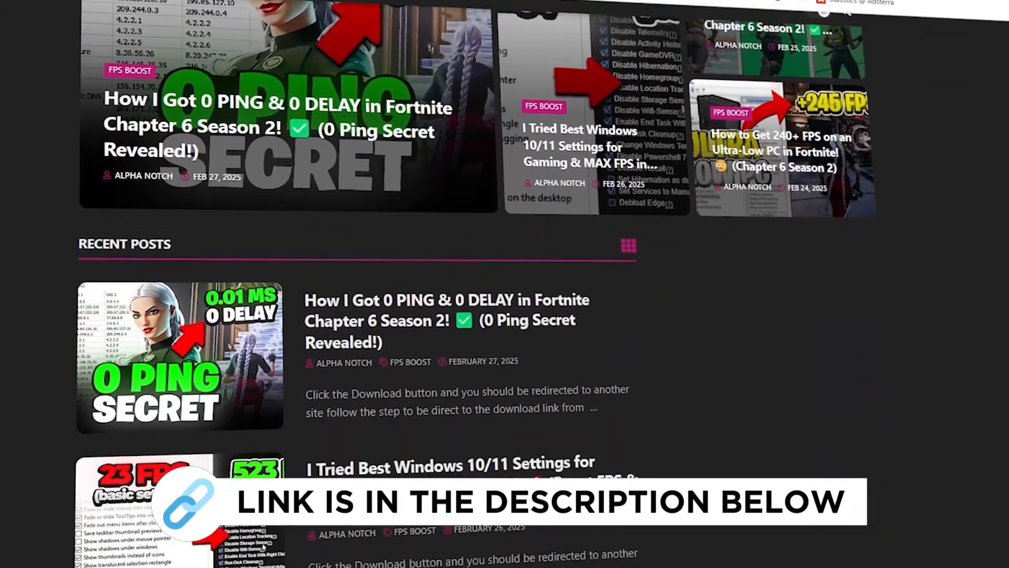
{"action": "scroll", "scroll_direction": "down", "scroll_amount": 3}
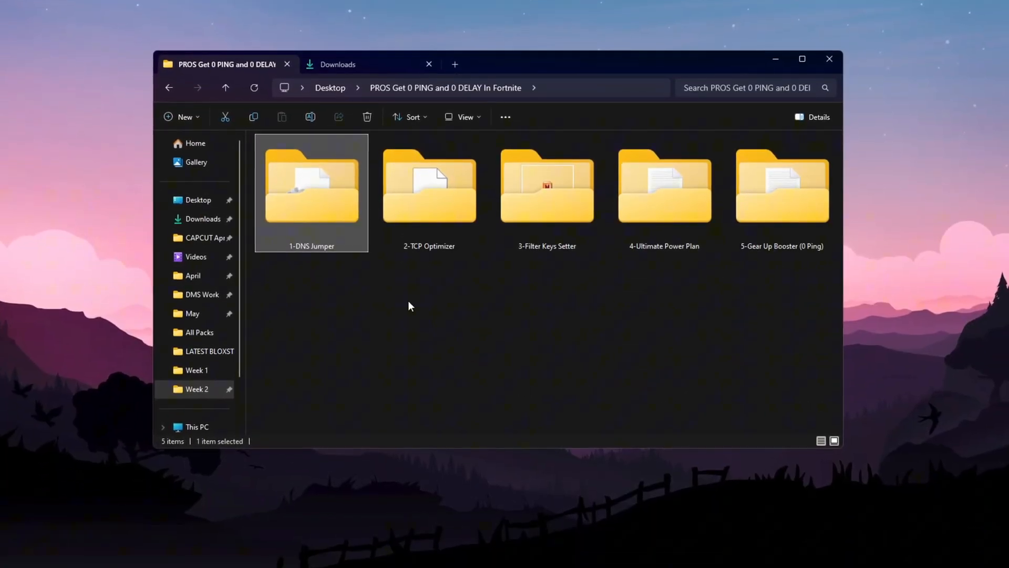
Run DnsJumper.exe as administrator from the 1-DNS Jumper folder
{"action": "double_click", "coordinate": [312, 184]}
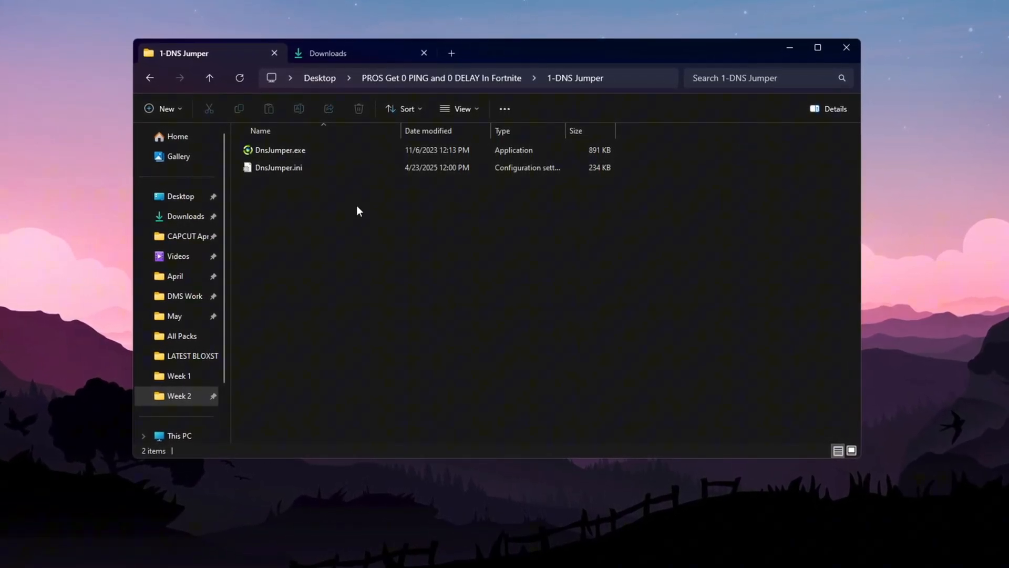
{"action": "left_click", "coordinate": [280, 148]}
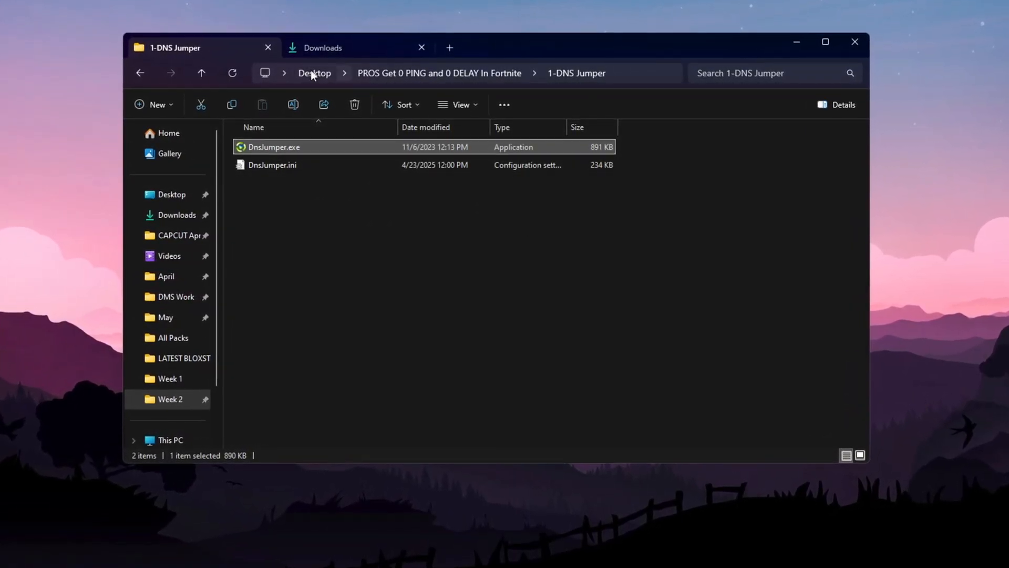
{"action": "right_click", "coordinate": [273, 147]}
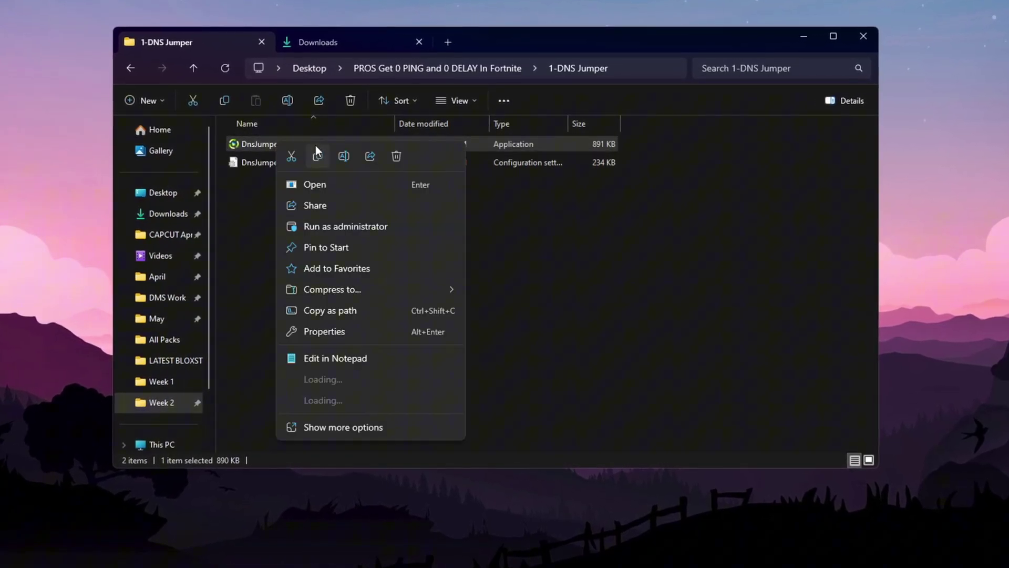
{"action": "left_click", "coordinate": [314, 184]}
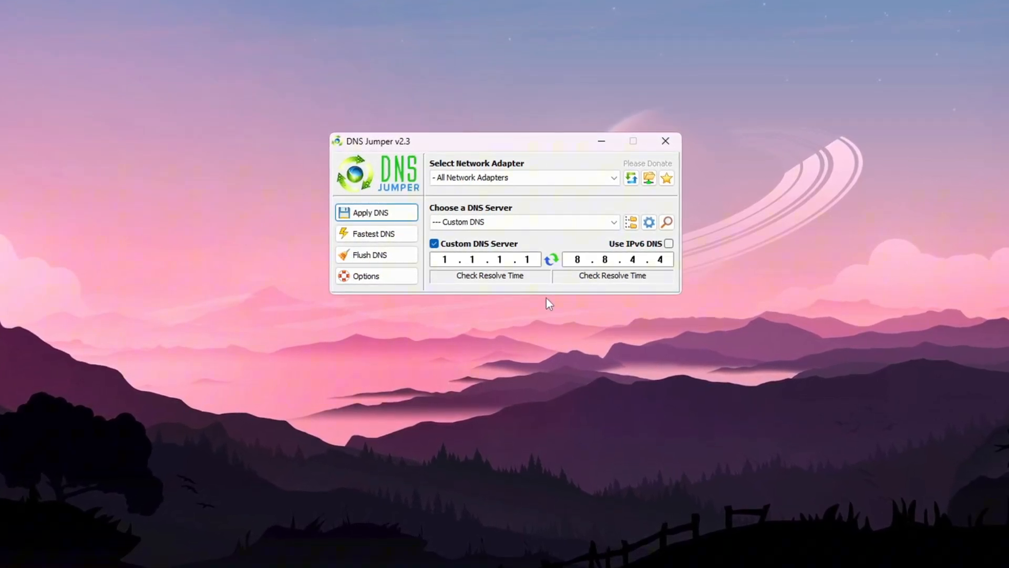
Run the Fastest DNS test, apply 1.1.1.1 and 8.8.4.4, and close the results
{"action": "left_click", "coordinate": [376, 234]}
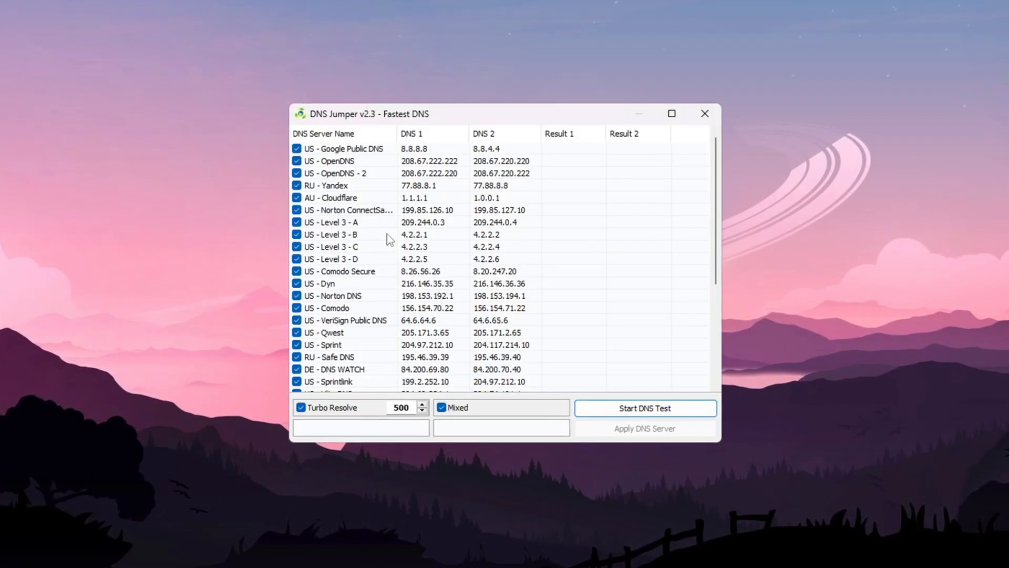
{"action": "left_click", "coordinate": [646, 408]}
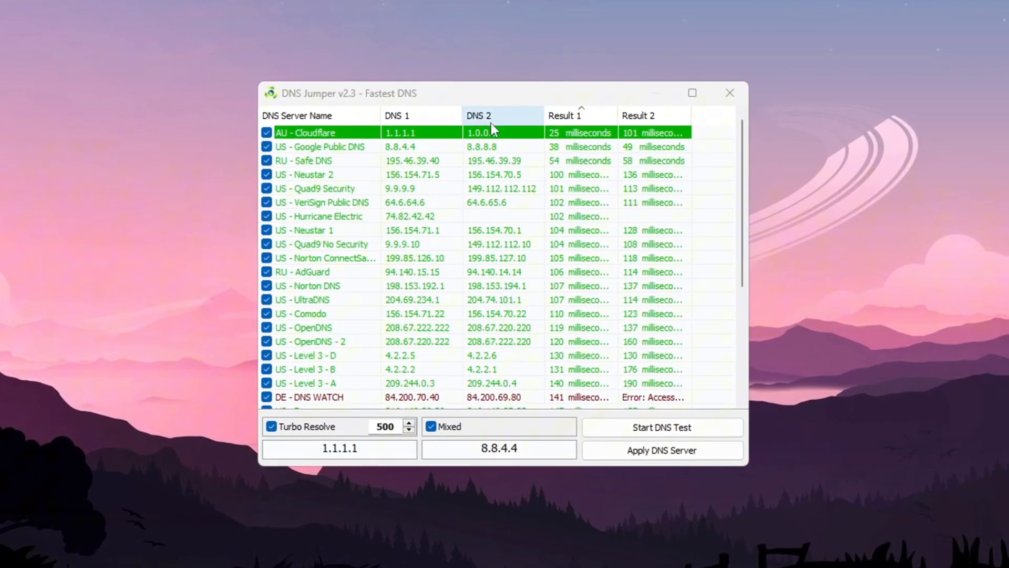
{"action": "scroll", "scroll_direction": "down", "scroll_amount": 3}
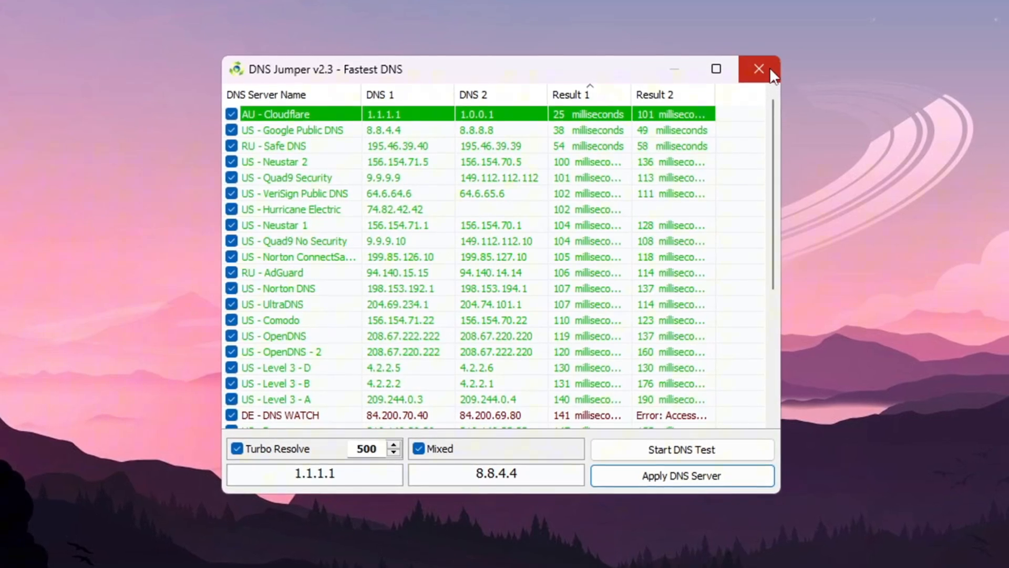
{"action": "mouse_move", "coordinate": [758, 69]}
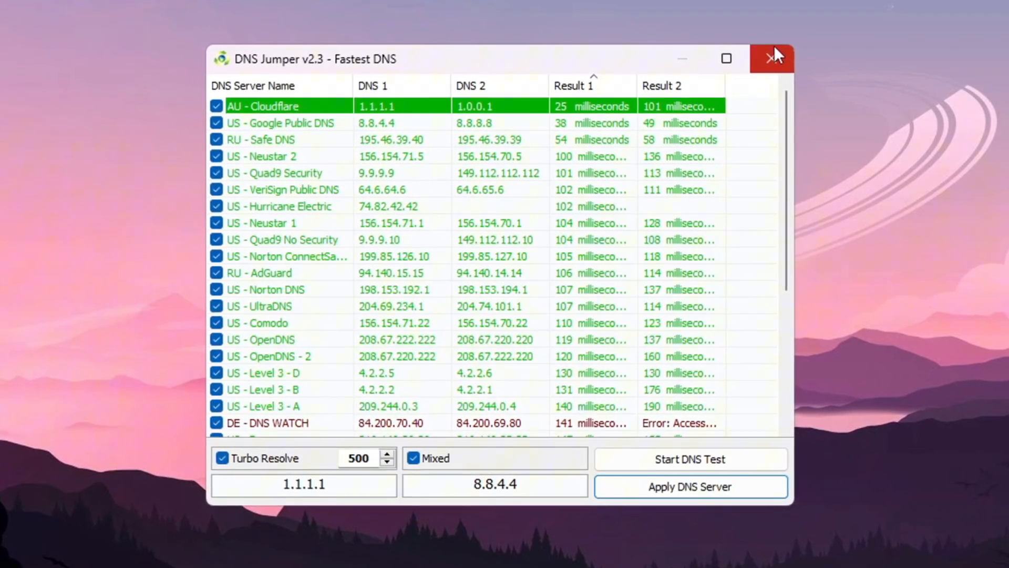
{"action": "left_click", "coordinate": [771, 58]}
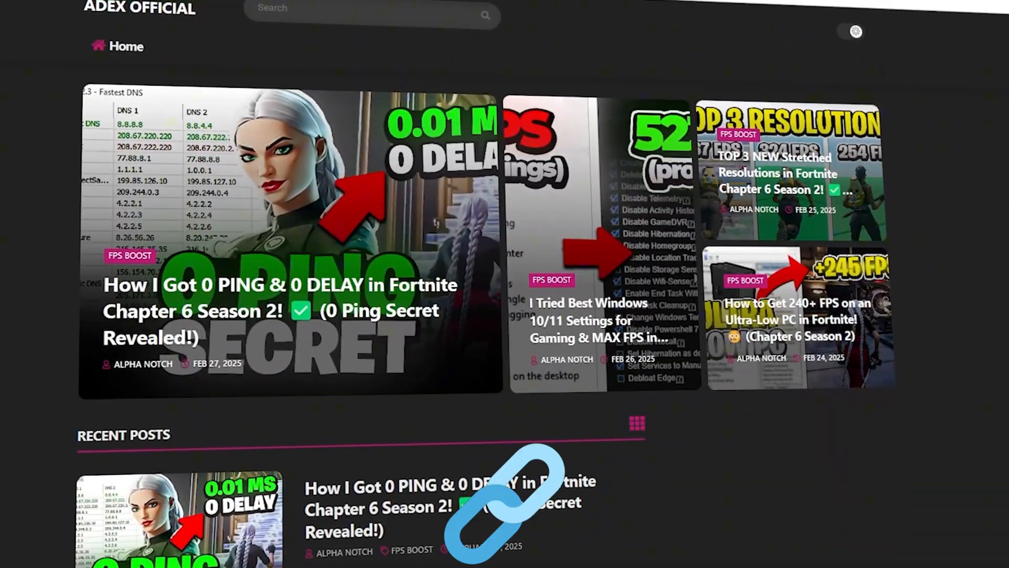
Scroll through the website's Recent Posts about Fortnite boosting
{"action": "scroll", "scroll_direction": "down", "scroll_amount": 3}
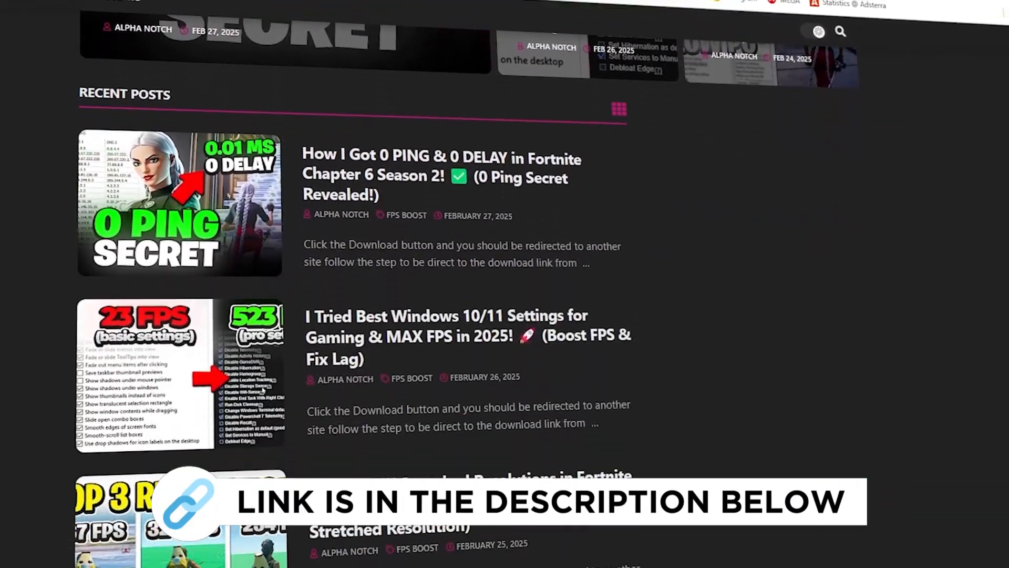
{"action": "scroll", "scroll_direction": "down", "scroll_amount": 3}
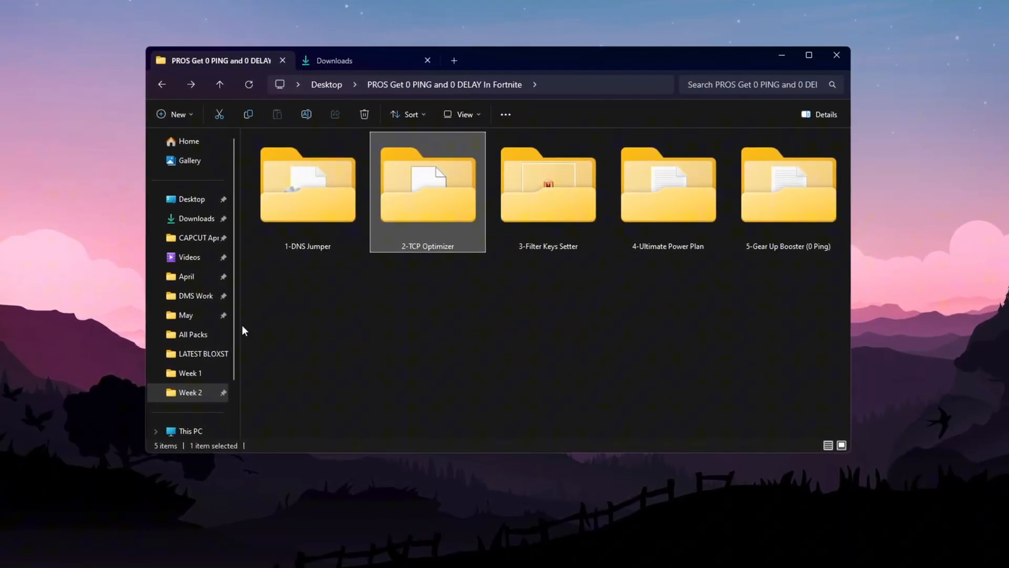
Open the 2-TCP Optimizer folder and launch TCPOptimizer.exe
{"action": "double_click", "coordinate": [428, 182]}
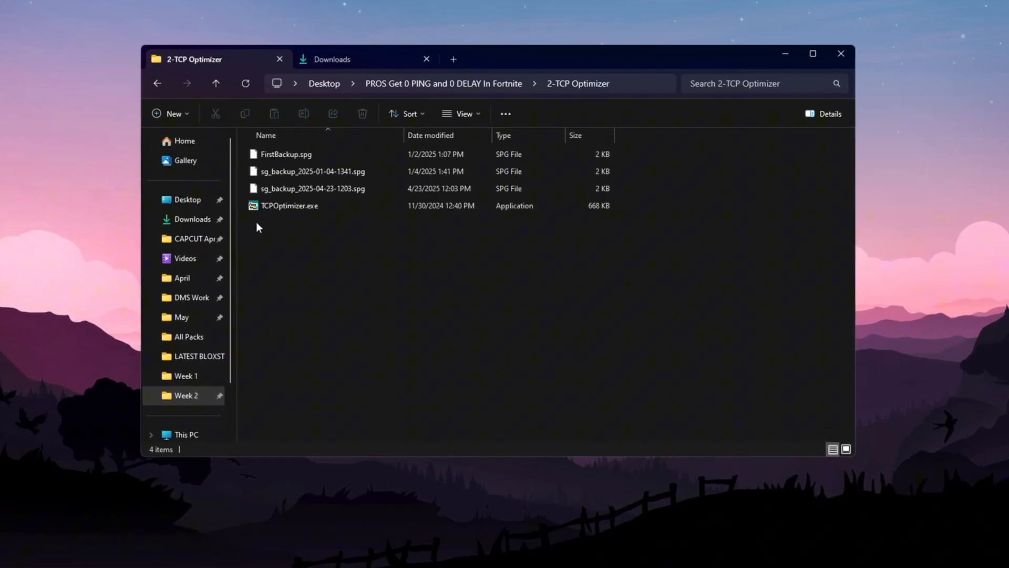
{"action": "left_click", "coordinate": [287, 206]}
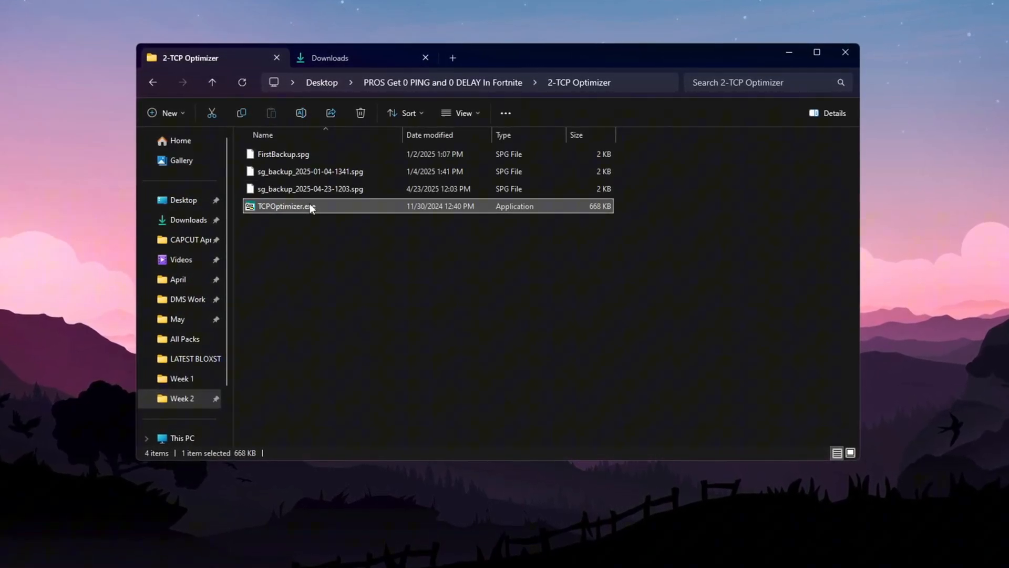
{"action": "double_click", "coordinate": [283, 206]}
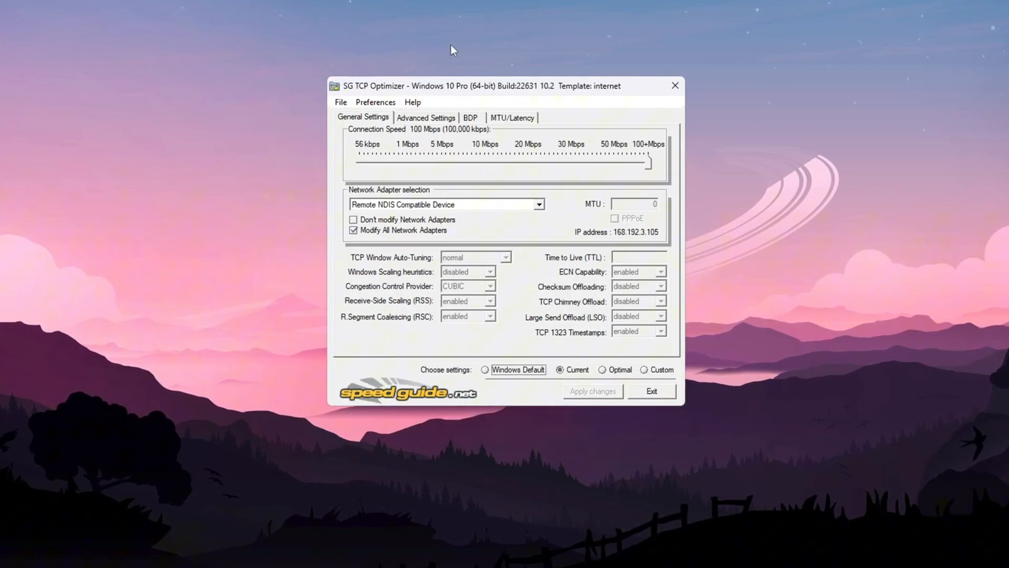
Target the Realtek PCIe GbE adapter with Custom settings, 100 Mbps speed and TTL 64
{"action": "left_click", "coordinate": [539, 204]}
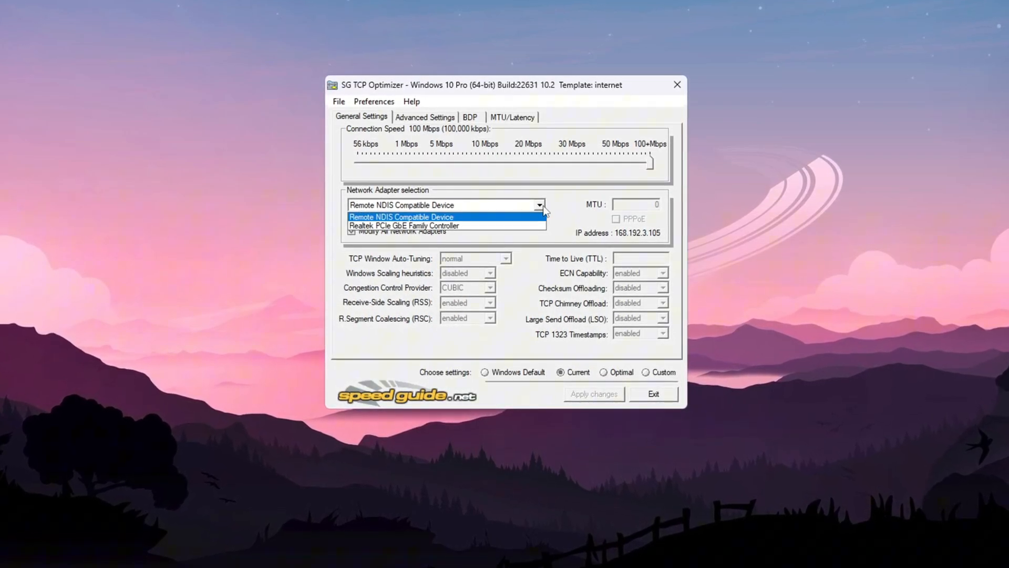
{"action": "left_click", "coordinate": [402, 225]}
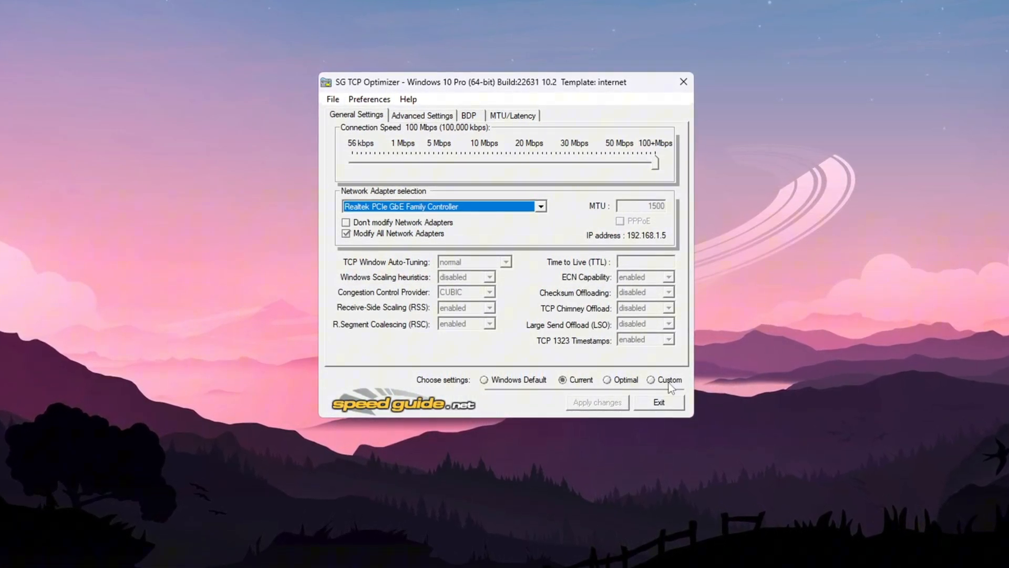
{"action": "left_click_drag", "start_coordinate": [658, 162], "coordinate": [654, 168]}
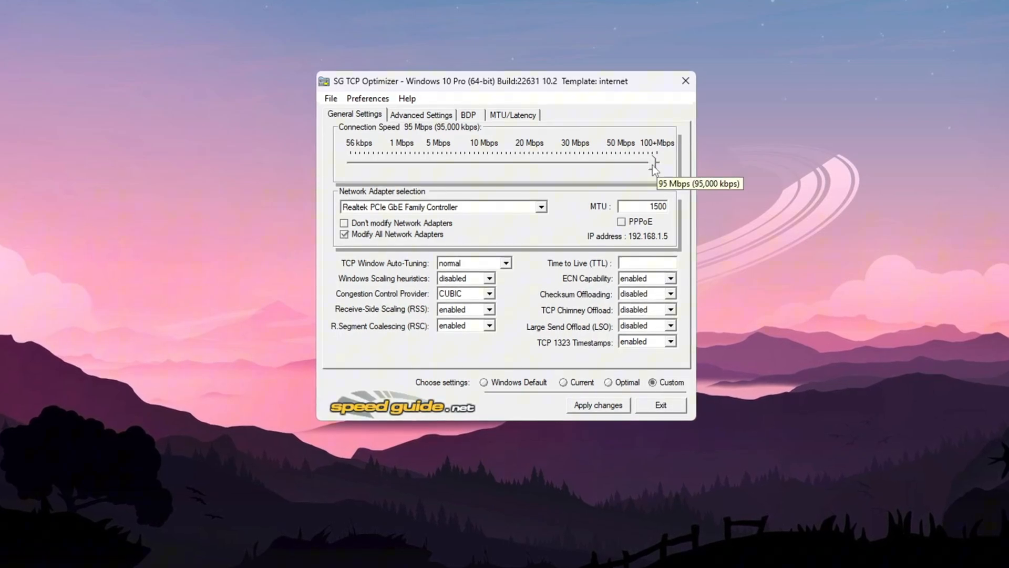
{"action": "left_click_drag", "start_coordinate": [654, 164], "coordinate": [660, 164]}
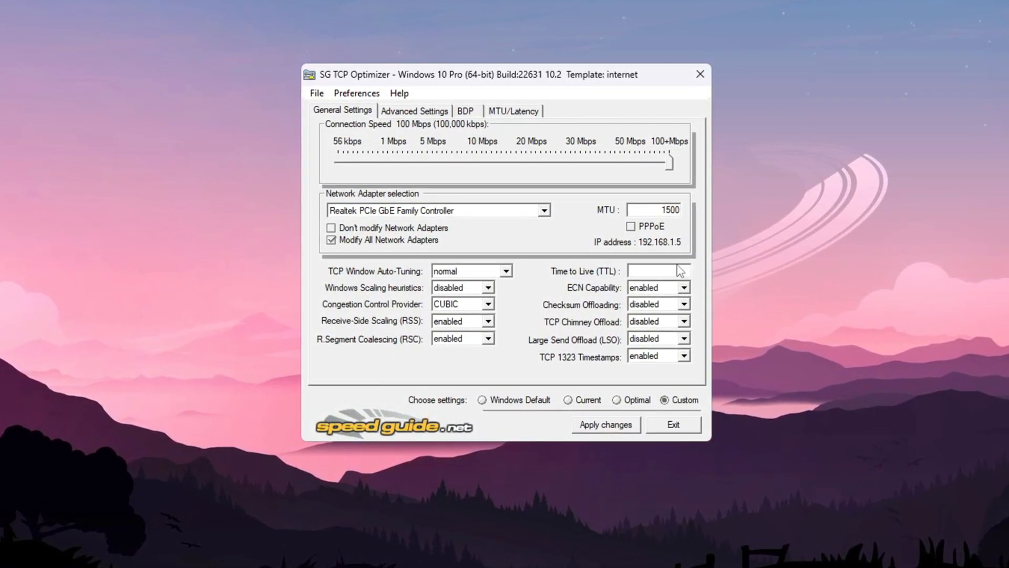
{"action": "type", "text": "64"}
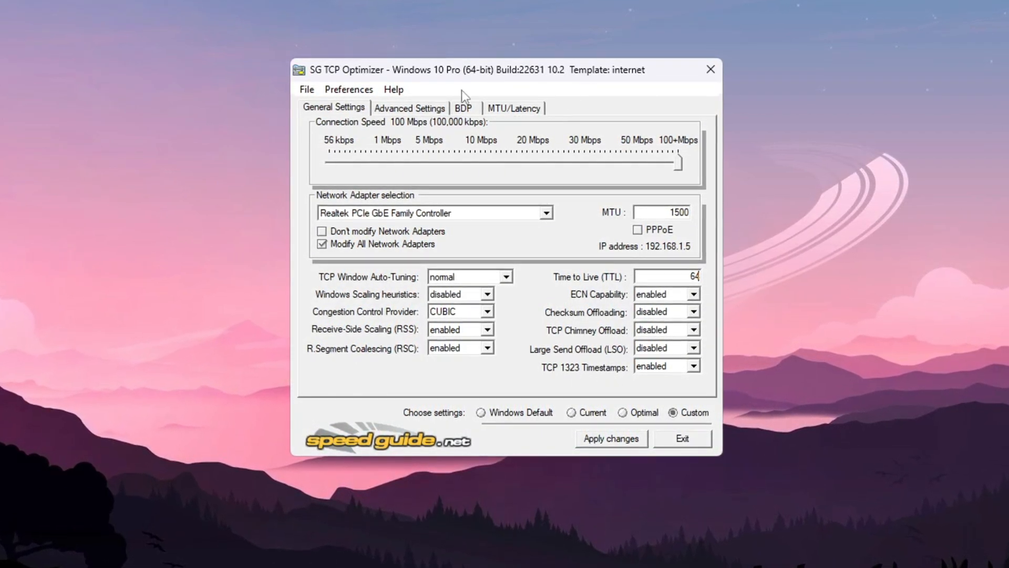
{"action": "left_click", "coordinate": [410, 107]}
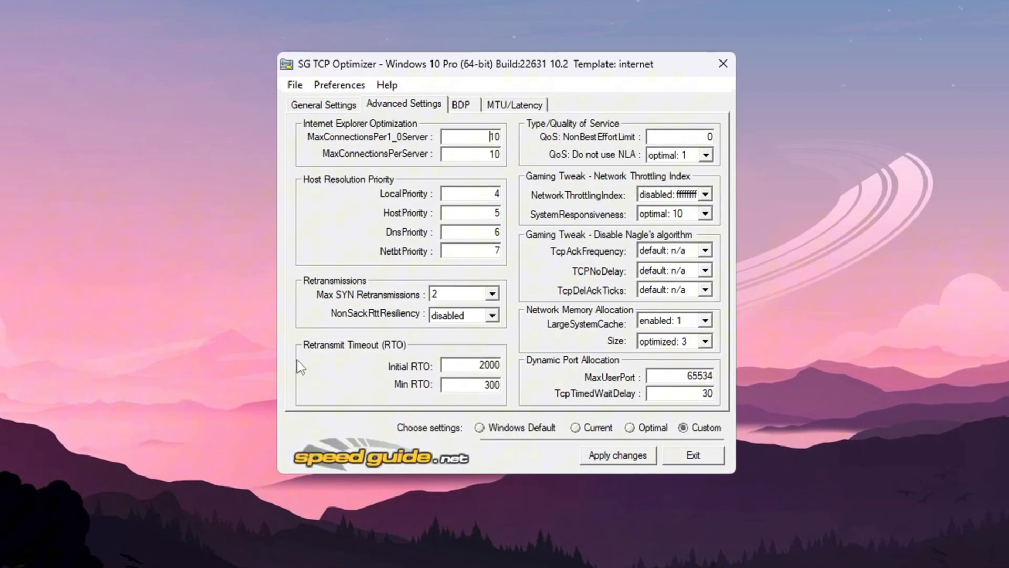
Review the Initial RTO field and set SystemResponsiveness to gaming: 0
{"action": "triple_click", "coordinate": [471, 366]}
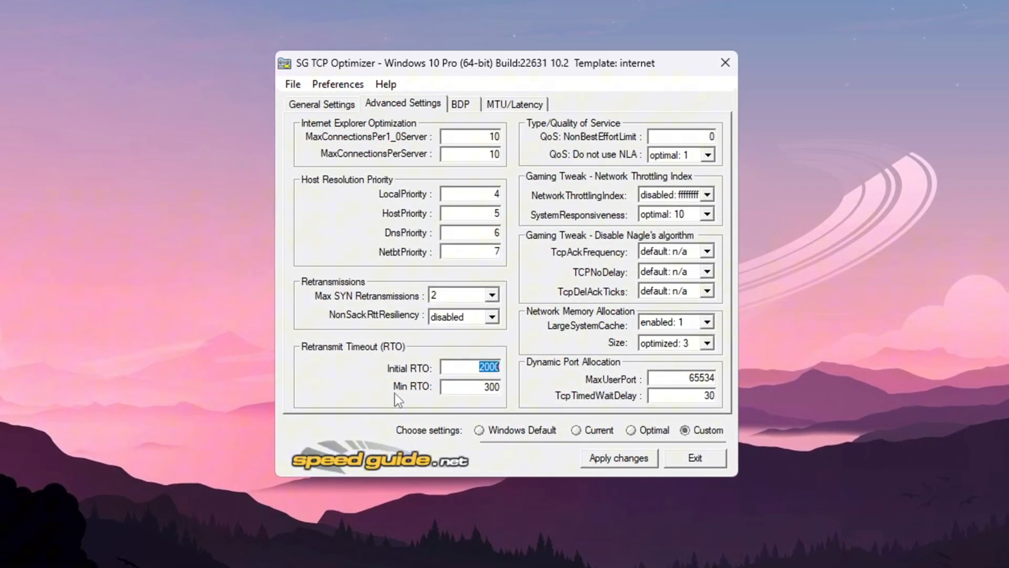
{"action": "left_click", "coordinate": [470, 386]}
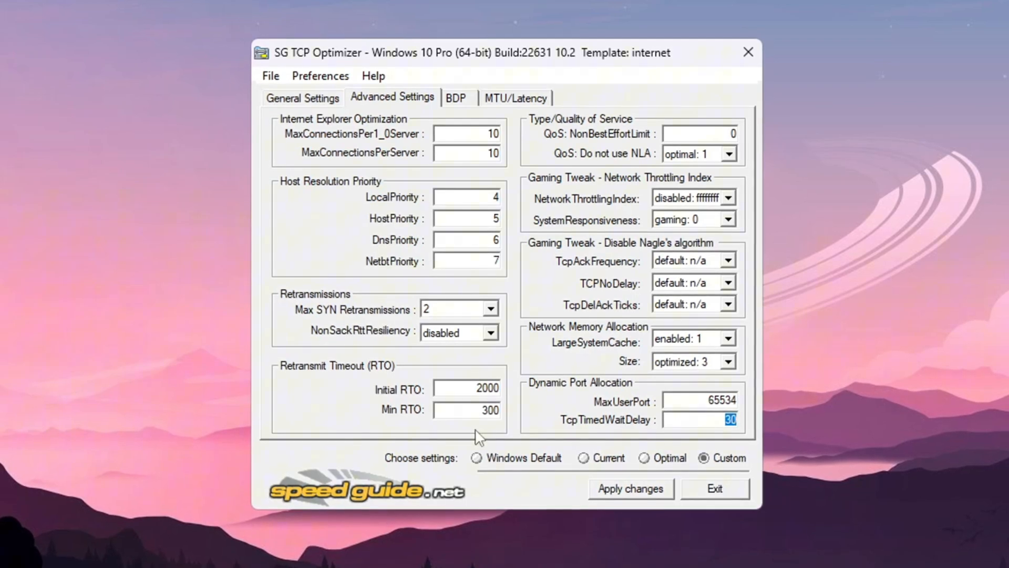
{"action": "left_click", "coordinate": [631, 489]}
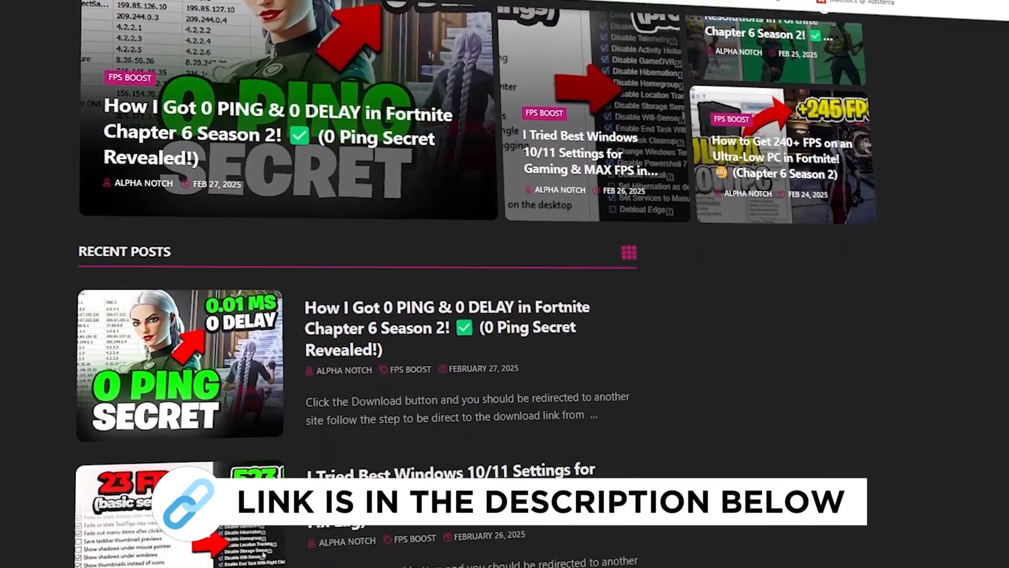
{"action": "scroll", "scroll_direction": "down", "scroll_amount": 3}
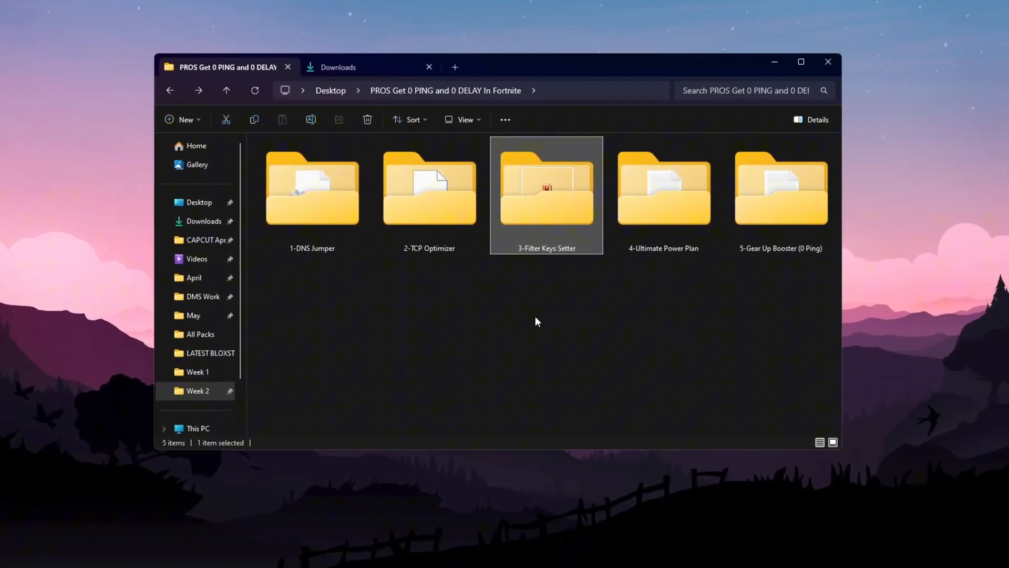
Open the 3-Filter Keys Setter folder and launch FilterKeysSetter.exe
{"action": "double_click", "coordinate": [546, 189]}
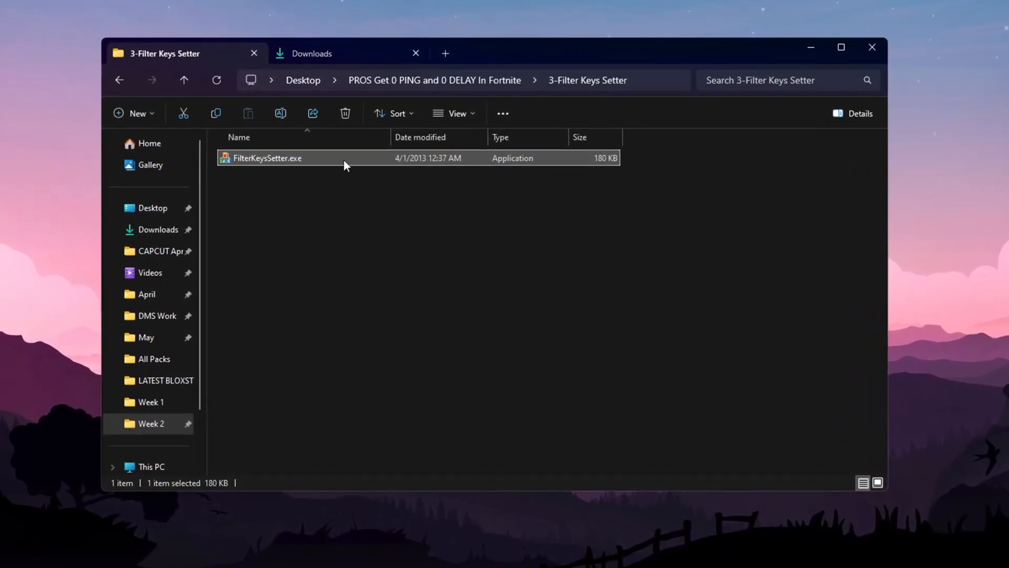
{"action": "double_click", "coordinate": [282, 157]}
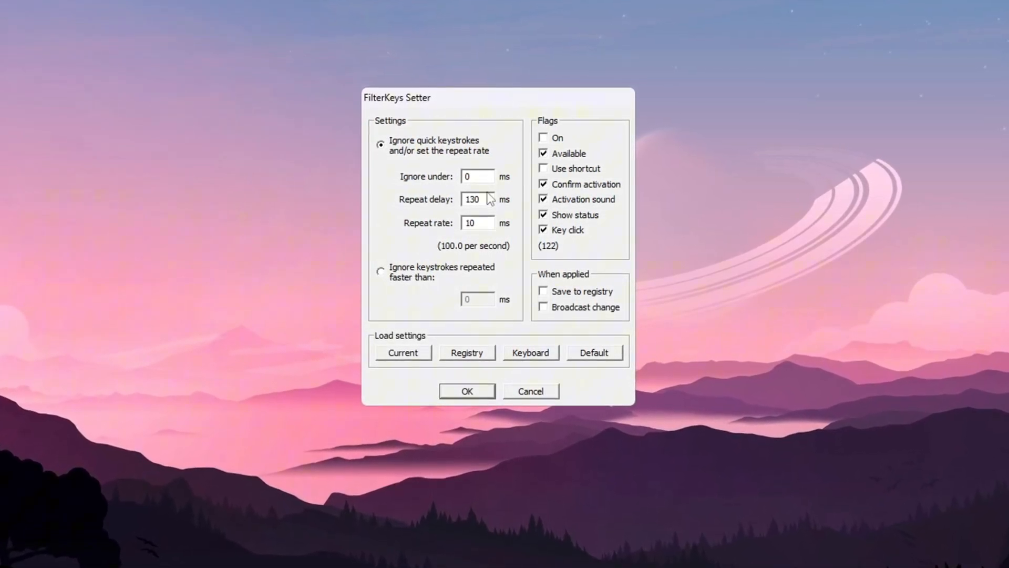
Set FilterKeys repeat delay to 130 ms and repeat rate to 10 ms, saved to registry
{"action": "left_click", "coordinate": [476, 176]}
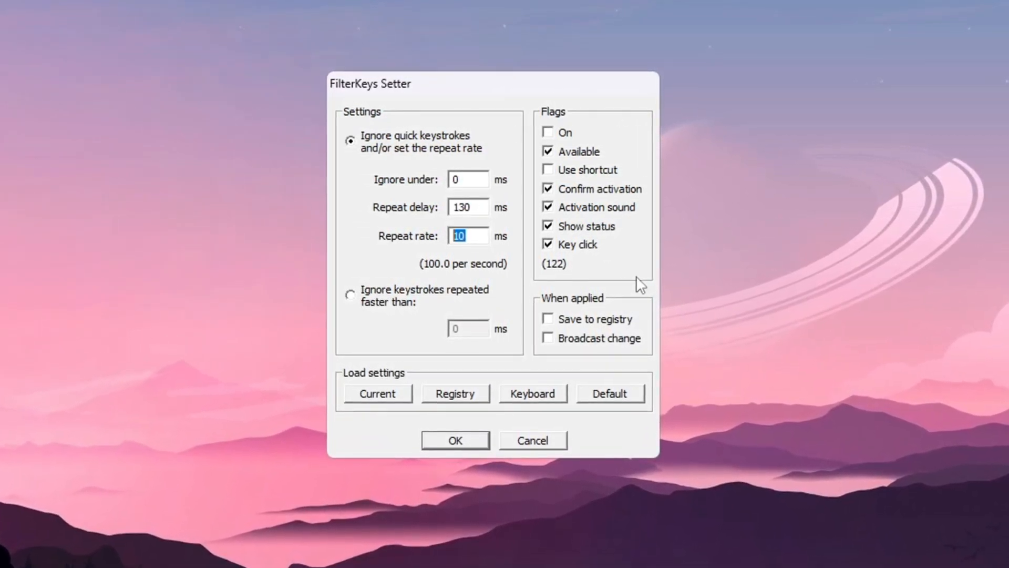
{"action": "left_click", "coordinate": [549, 318]}
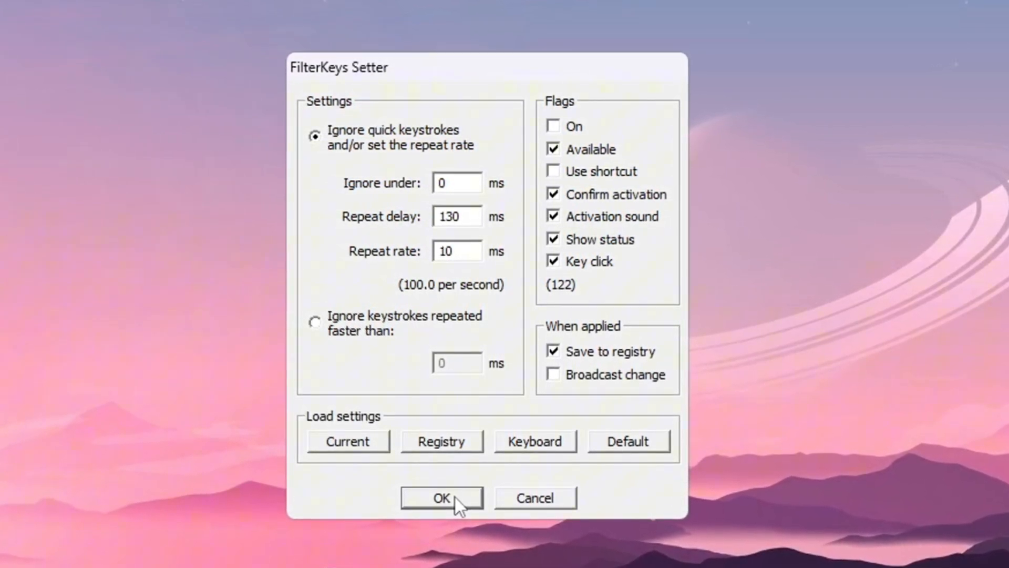
{"action": "left_click", "coordinate": [441, 497]}
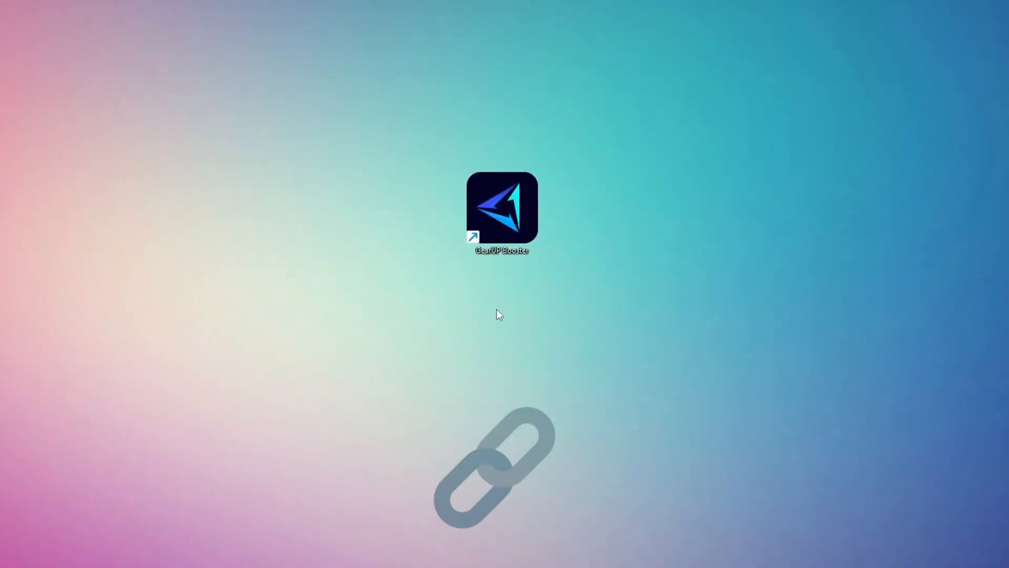
Launch GearUP Booster, browse the Games list, and open Fortnite's boost from Home
{"action": "double_click", "coordinate": [501, 209]}
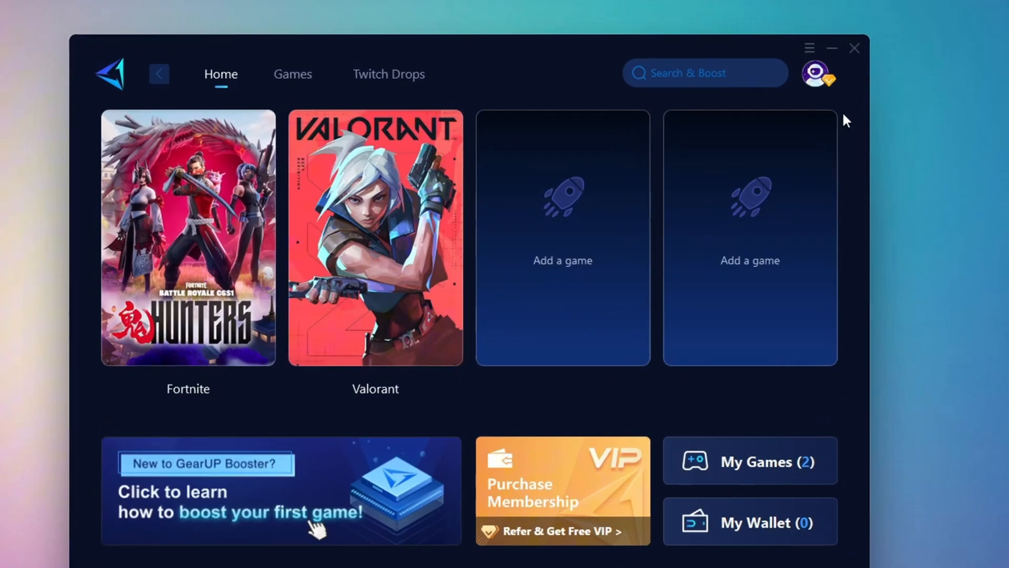
{"action": "left_click", "coordinate": [818, 74]}
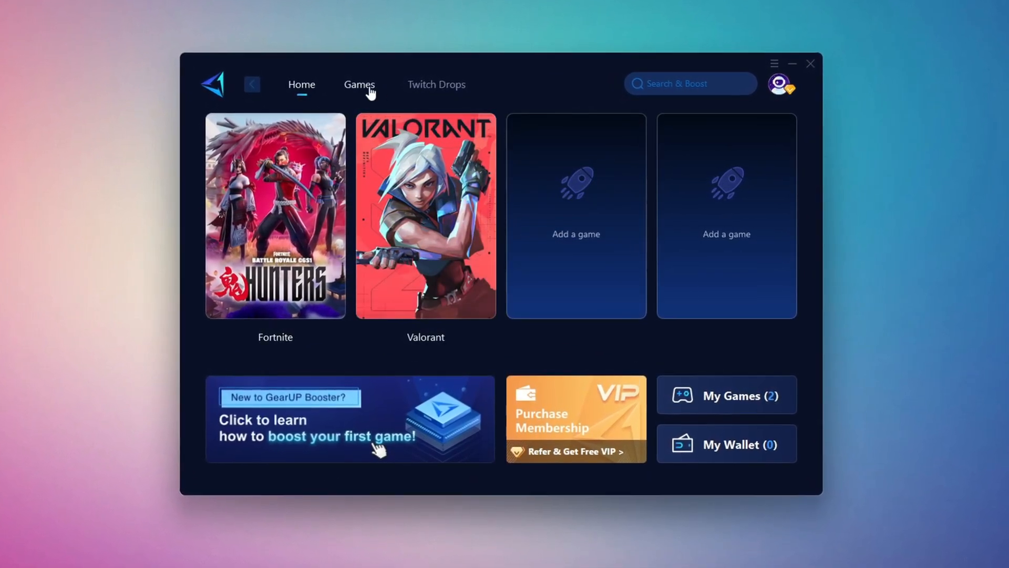
{"action": "left_click", "coordinate": [359, 84]}
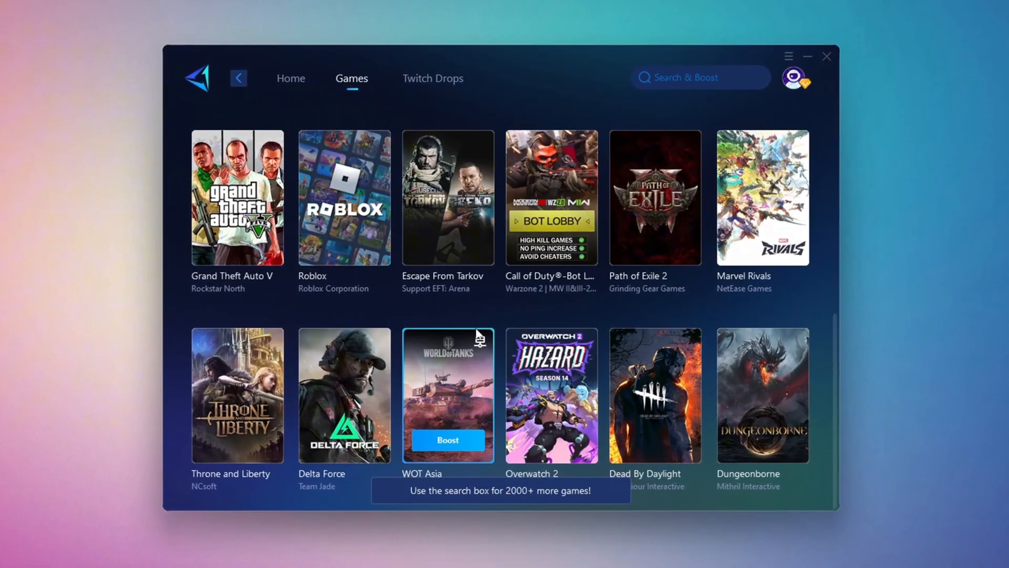
{"action": "left_click", "coordinate": [286, 75]}
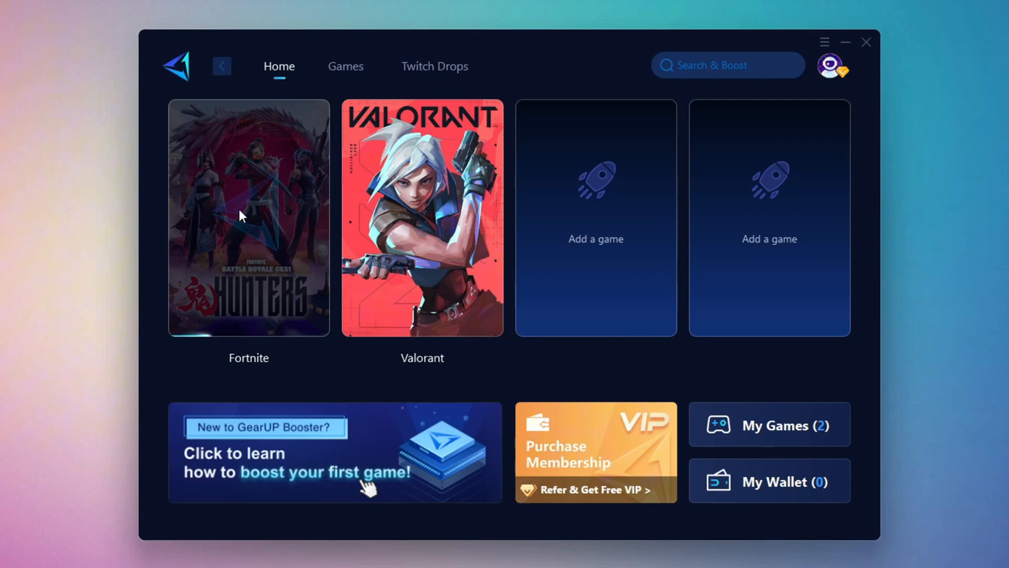
{"action": "left_click", "coordinate": [242, 216]}
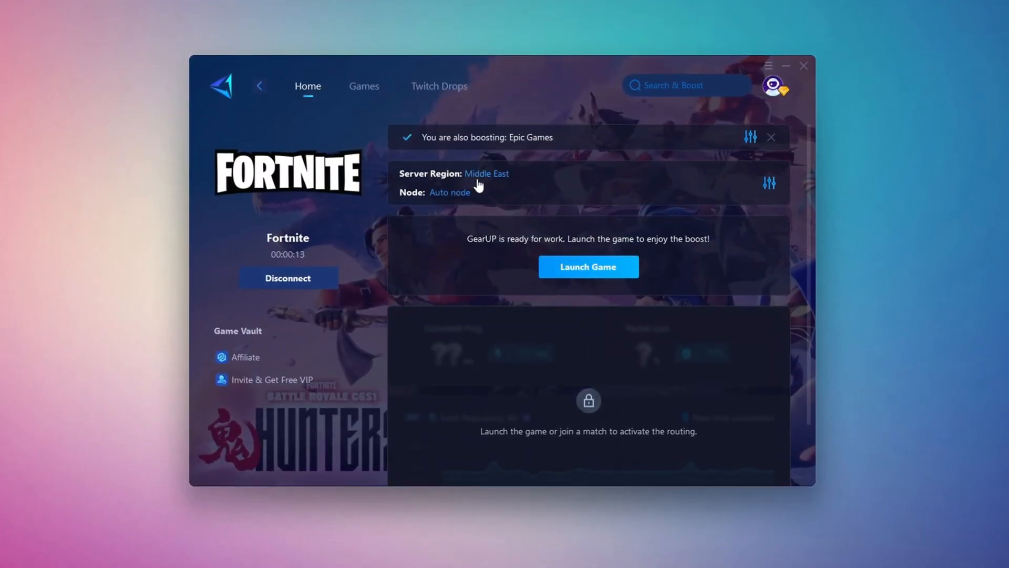
Set Fortnite's boost to the Middle East server region with the Auto node
{"action": "left_click", "coordinate": [486, 174]}
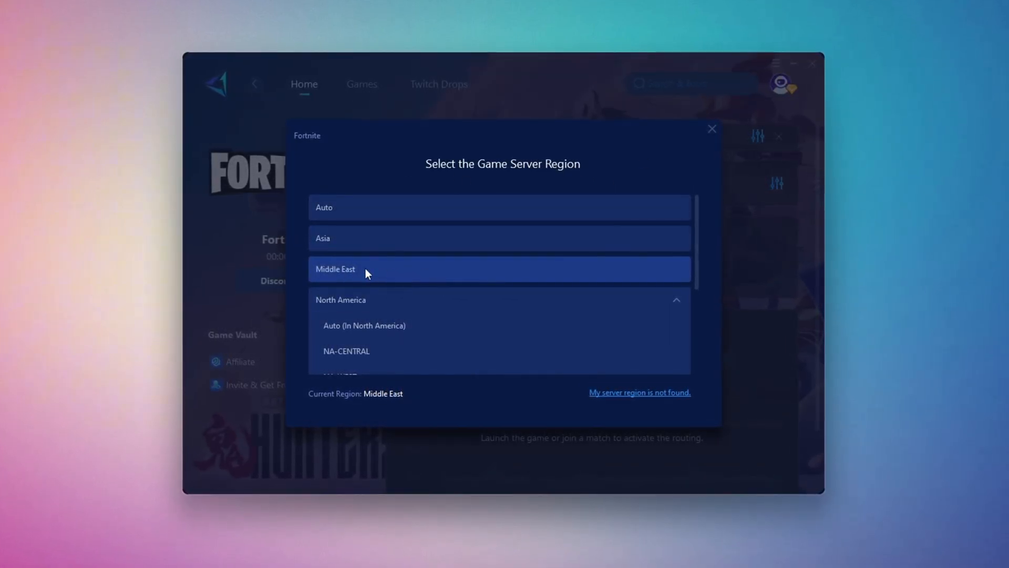
{"action": "left_click", "coordinate": [367, 269]}
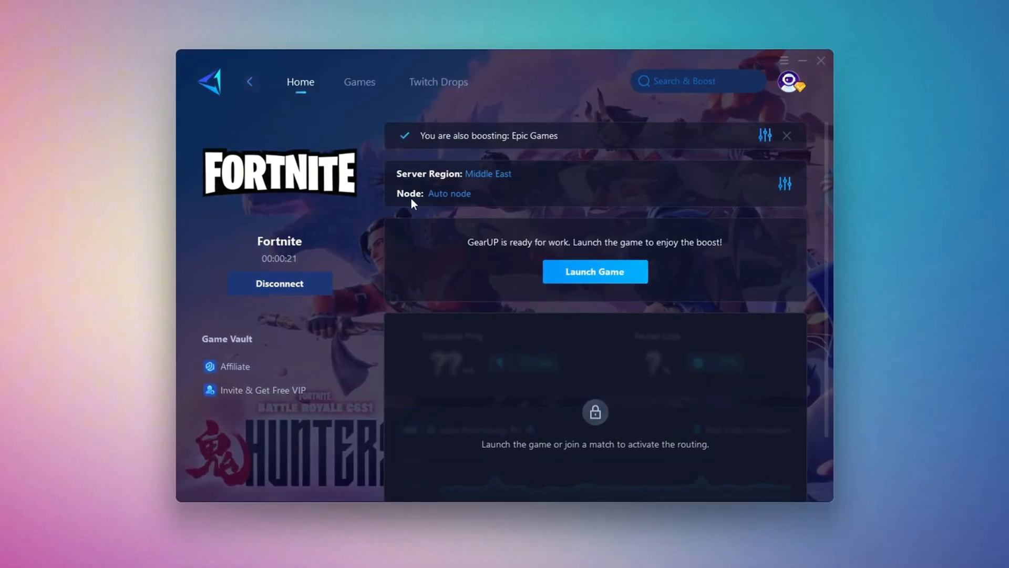
{"action": "left_click", "coordinate": [448, 194]}
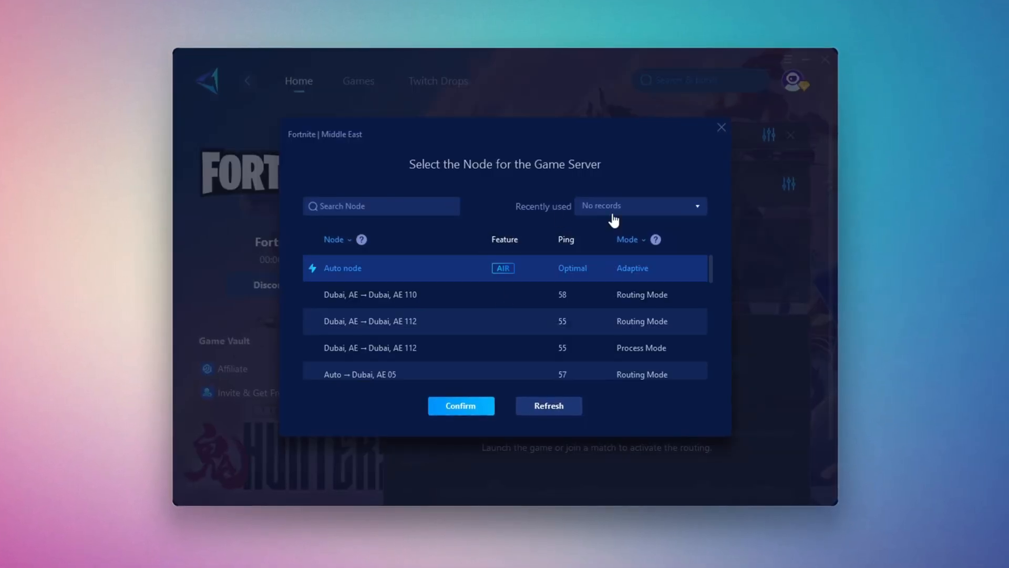
{"action": "scroll", "scroll_direction": "down", "scroll_amount": 3}
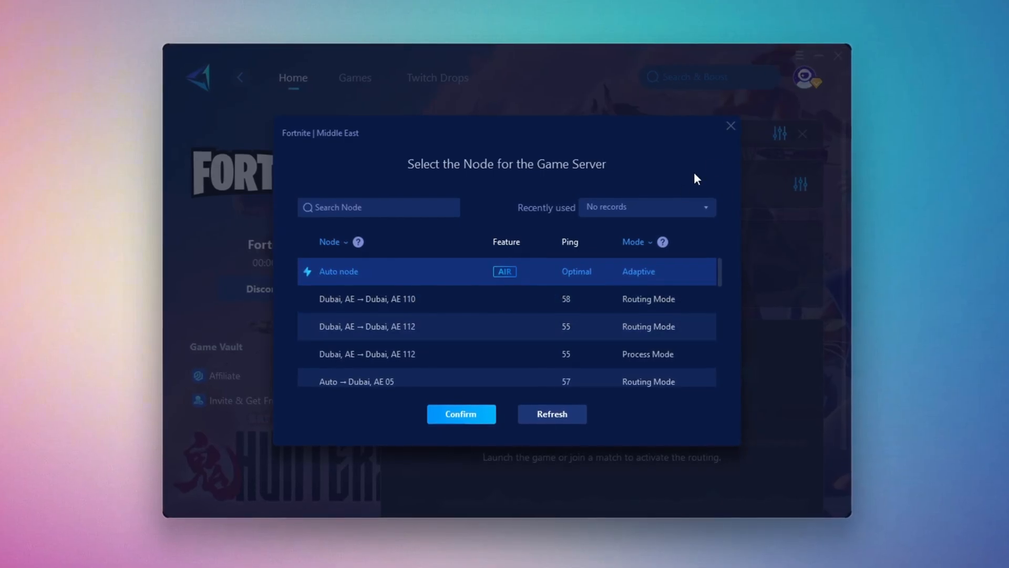
{"action": "left_click", "coordinate": [461, 414]}
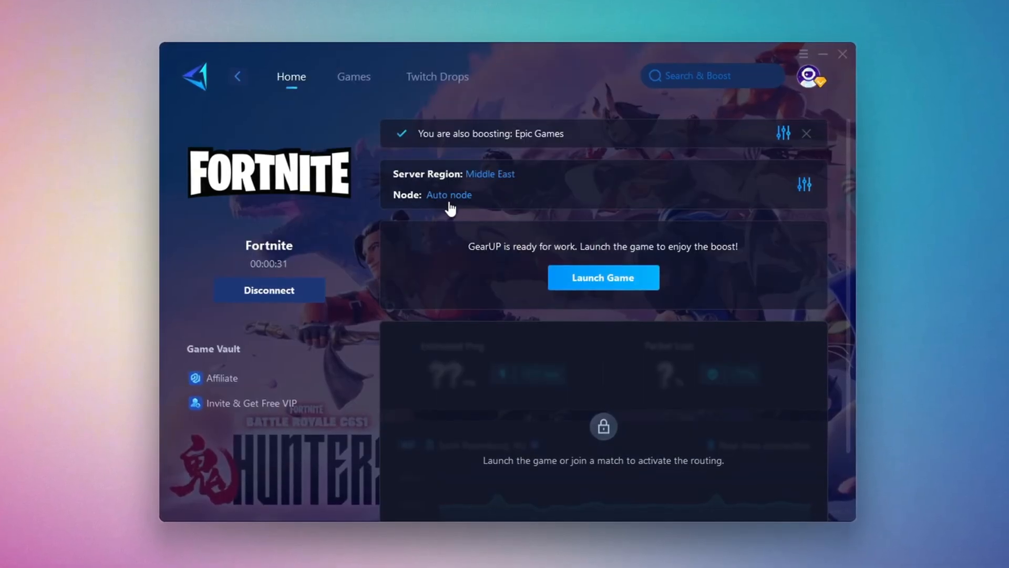
{"action": "mouse_move", "coordinate": [483, 340]}
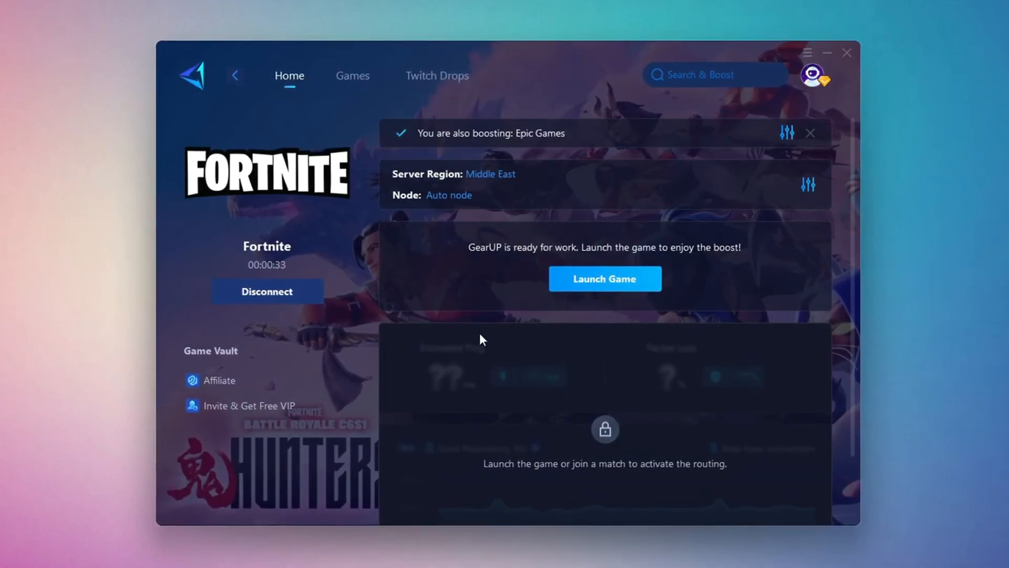
Open the 4-Ultimate Power Plan folder in File Explorer
{"action": "left_click", "coordinate": [847, 53]}
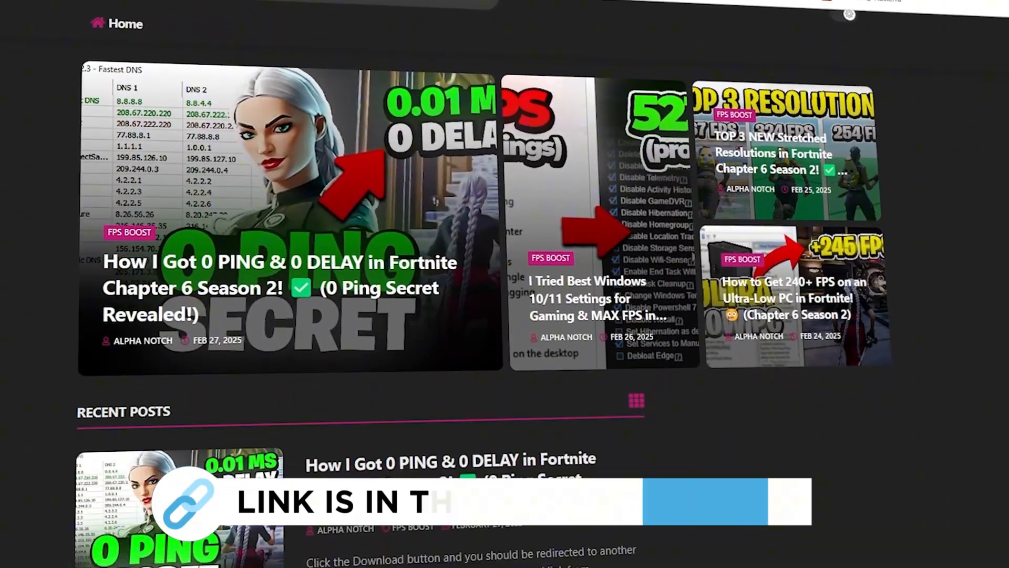
{"action": "scroll", "scroll_direction": "down", "scroll_amount": 3}
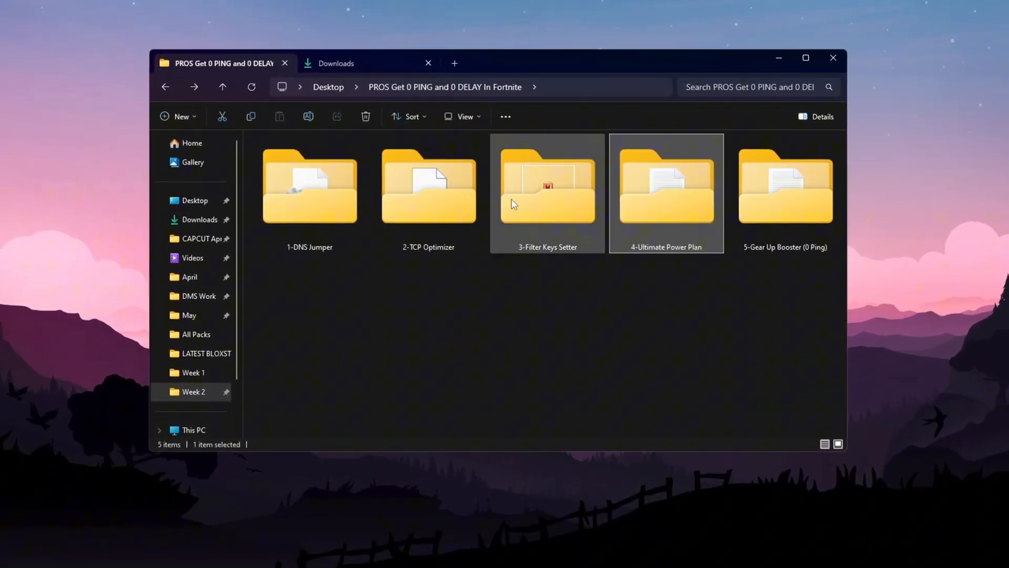
{"action": "double_click", "coordinate": [666, 189]}
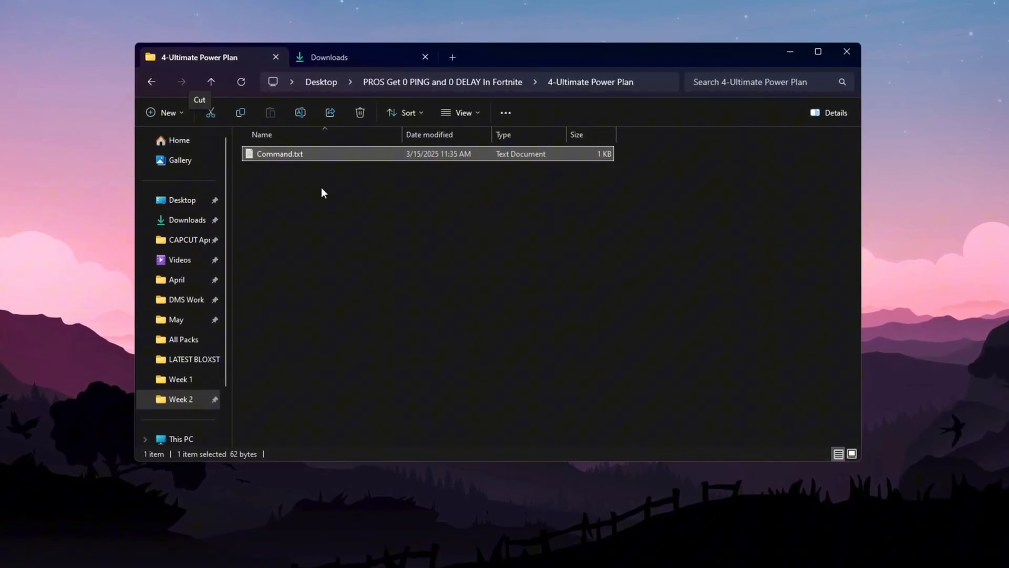
Search 'choose a power plan' and select the Ultimate Performance plan in Power Options
{"action": "type", "text": "choose a power plan"}
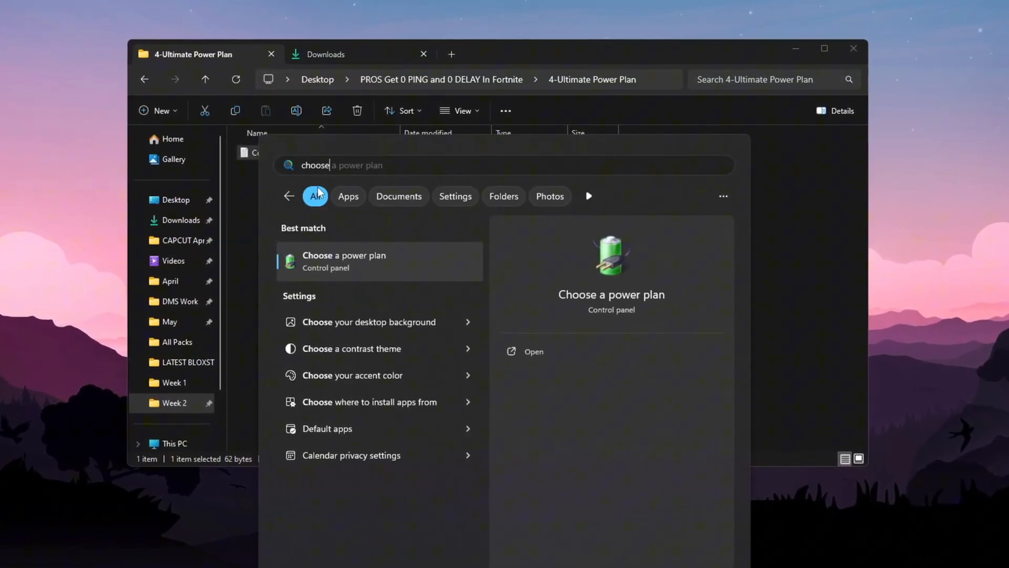
{"action": "left_click", "coordinate": [344, 261]}
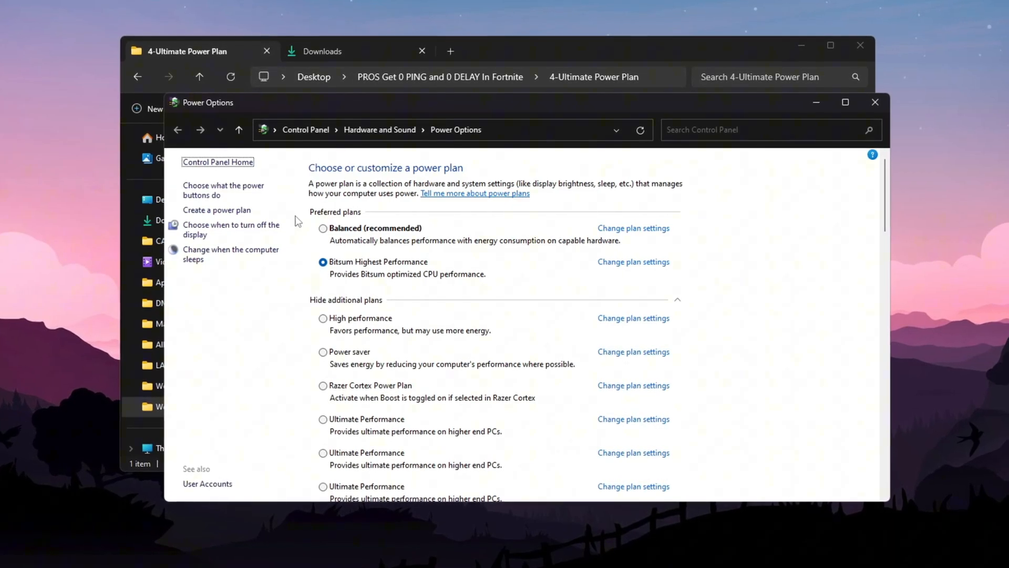
{"action": "left_click", "coordinate": [323, 228]}
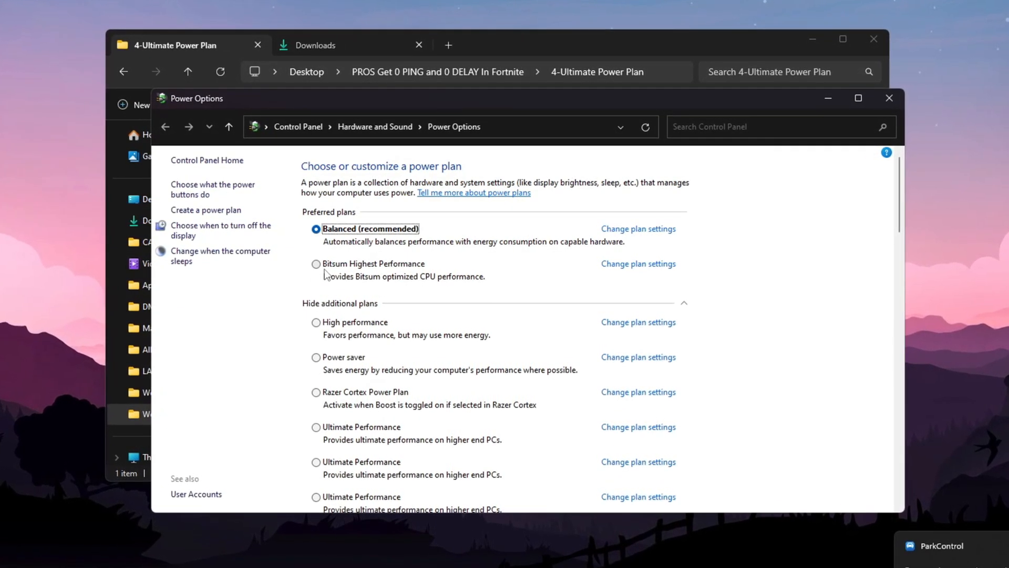
{"action": "left_click", "coordinate": [316, 263]}
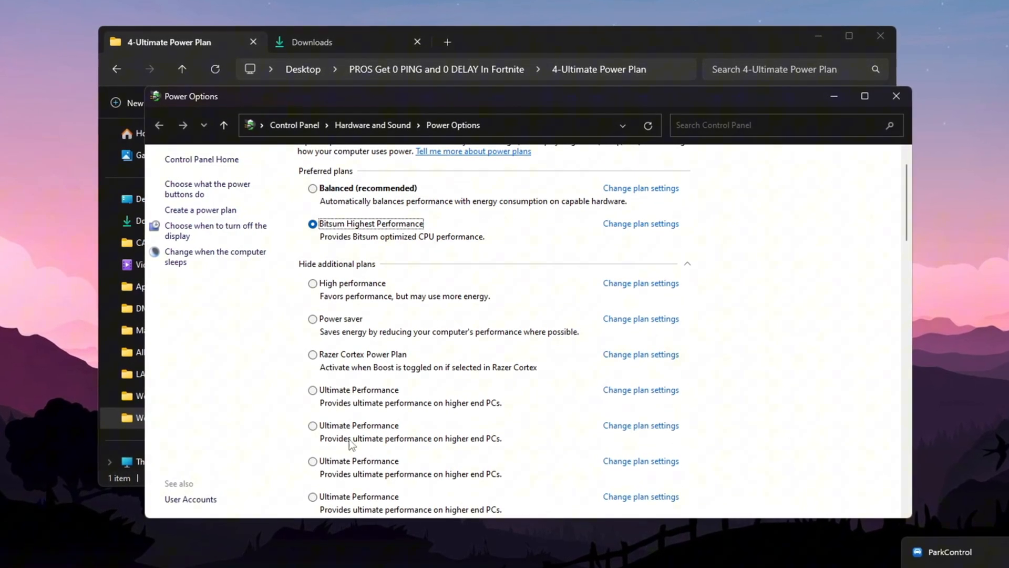
{"action": "left_click", "coordinate": [309, 394]}
{"action": "type", "text": "choos"}
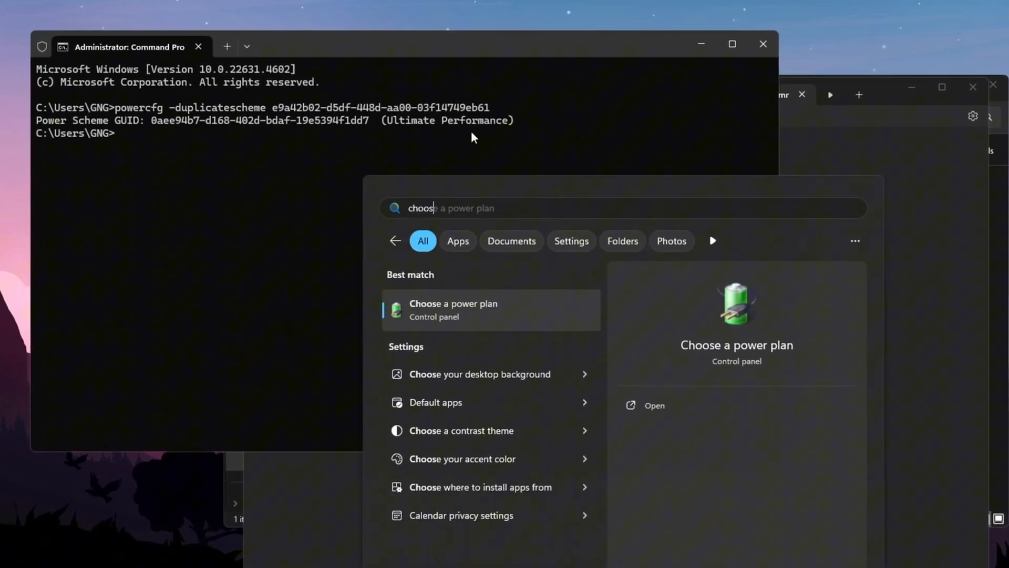
{"action": "left_click", "coordinate": [453, 310]}
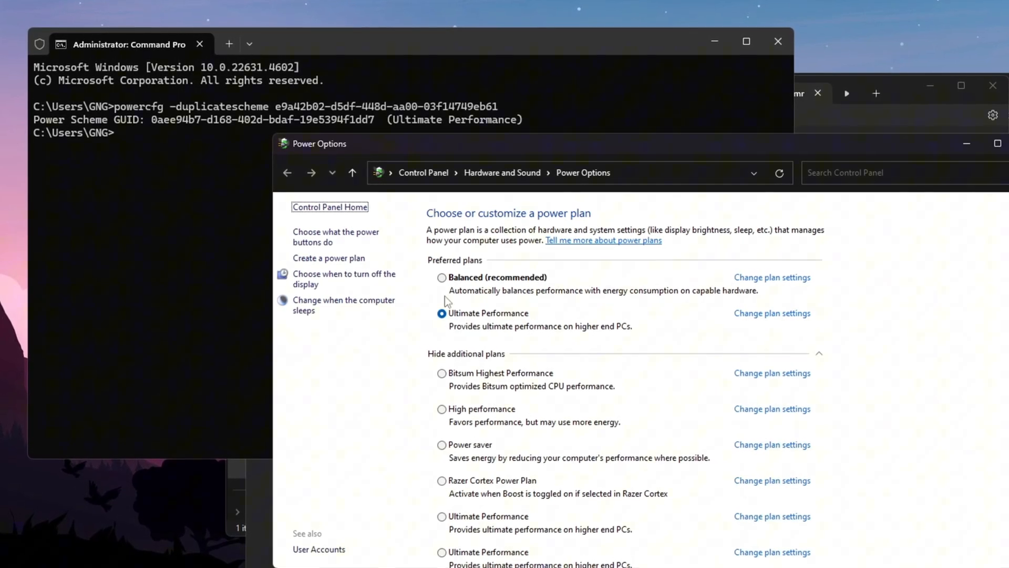